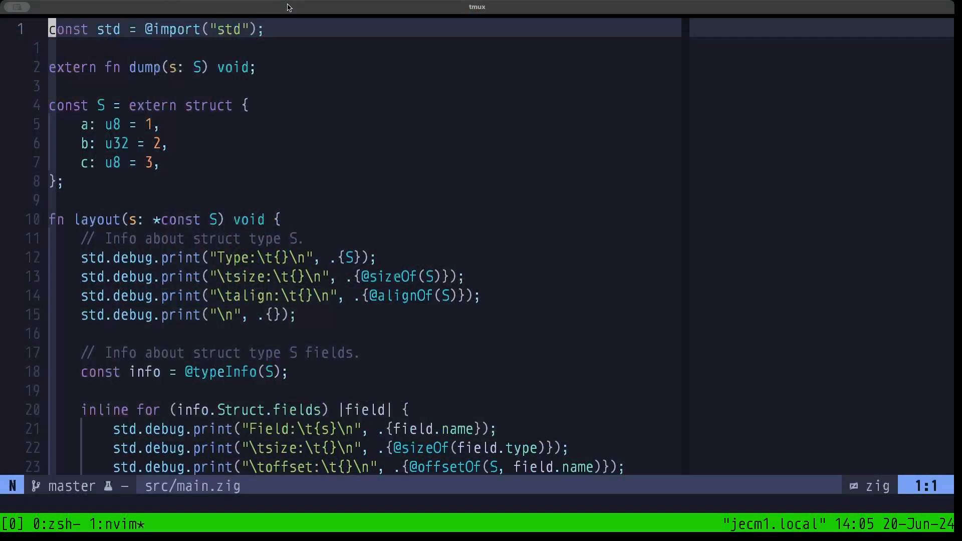
{"action": "mouse_move", "coordinate": [300, 6]}
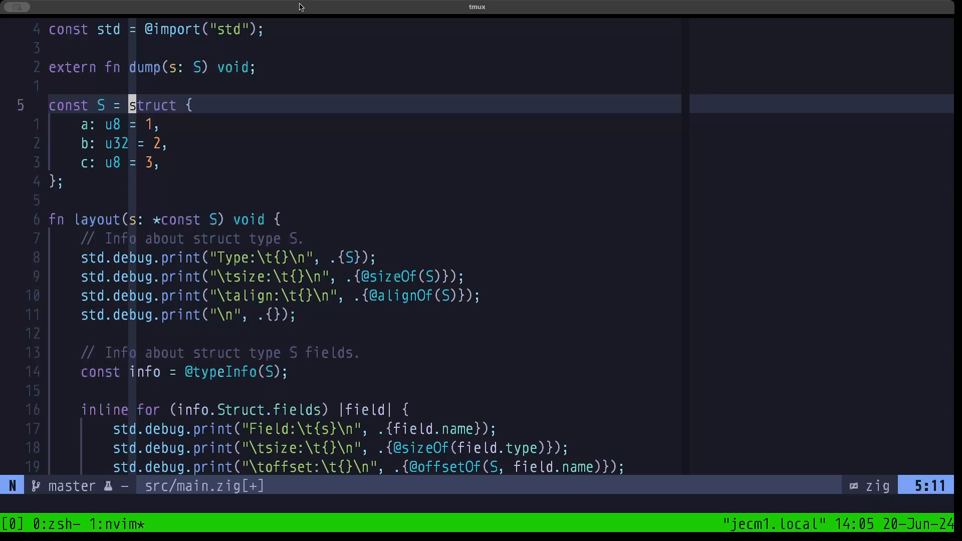
Restore 'extern' on struct S and scroll down to pub fn main calling layout and dump
{"action": "type", "text": "extern"}
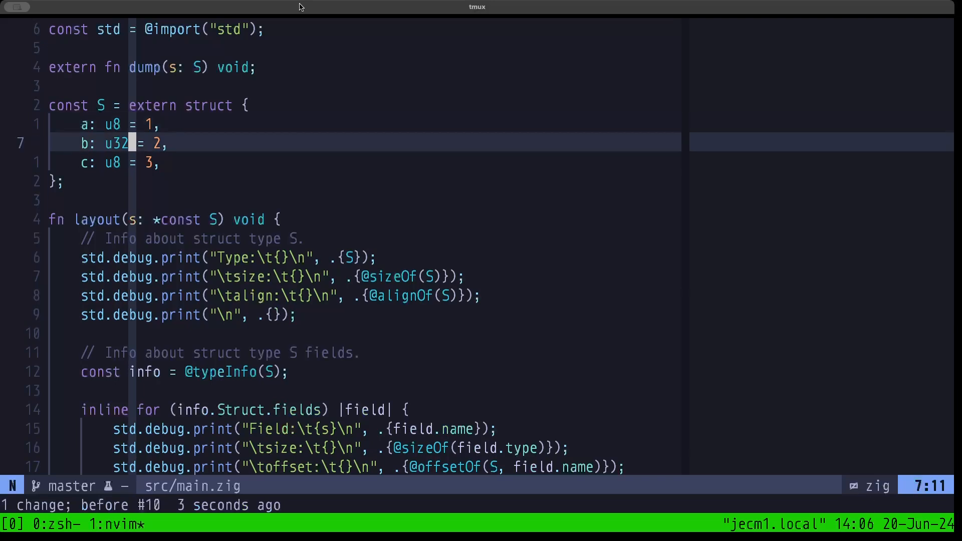
{"action": "key", "text": "j"}
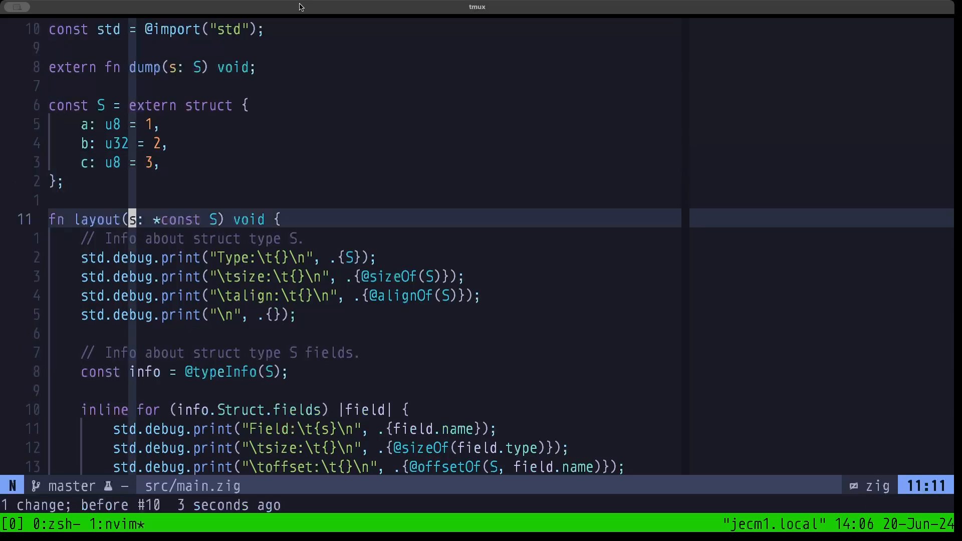
{"action": "key", "text": "0"}
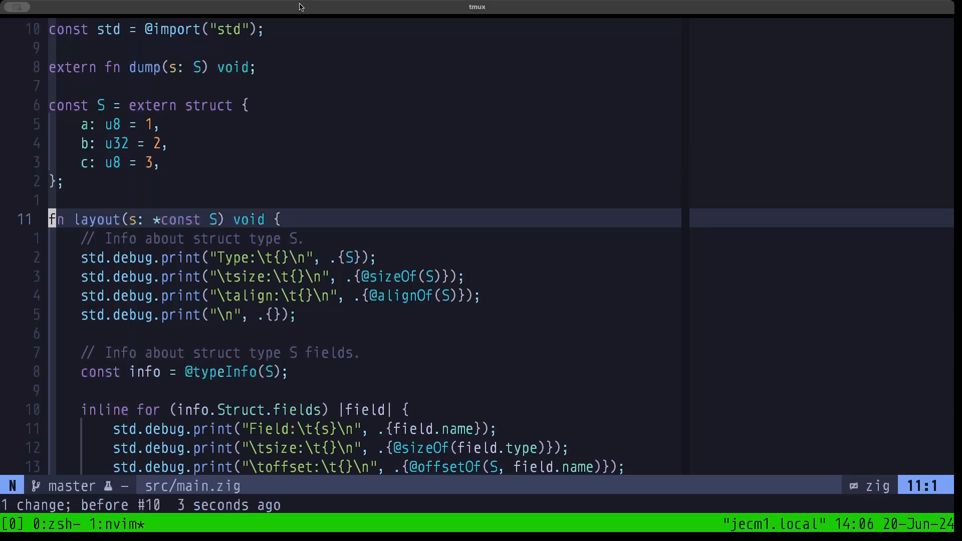
{"action": "mouse_move", "coordinate": [276, 219]}
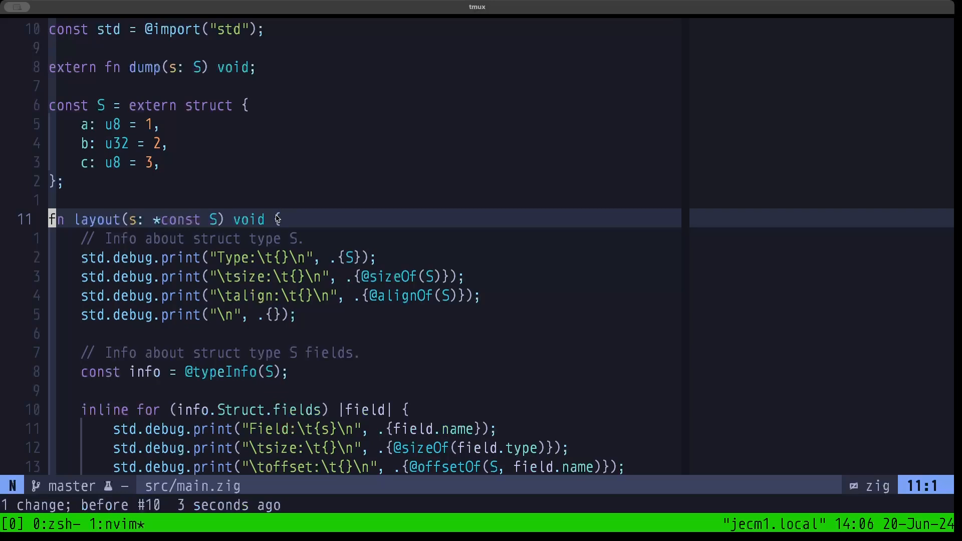
{"action": "key", "text": "G"}
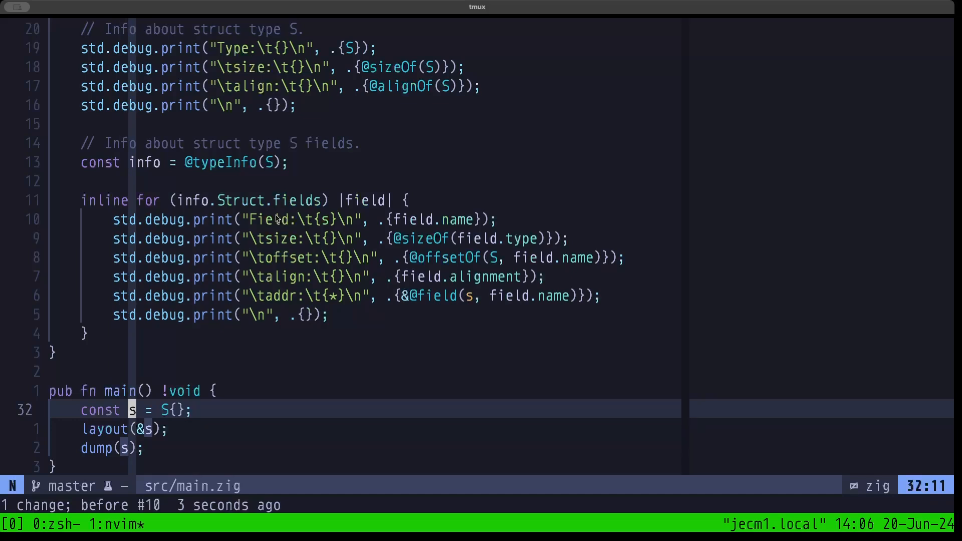
Return to line 3, 'extern fn dump(s: S) void;'
{"action": "key", "text": "j"}
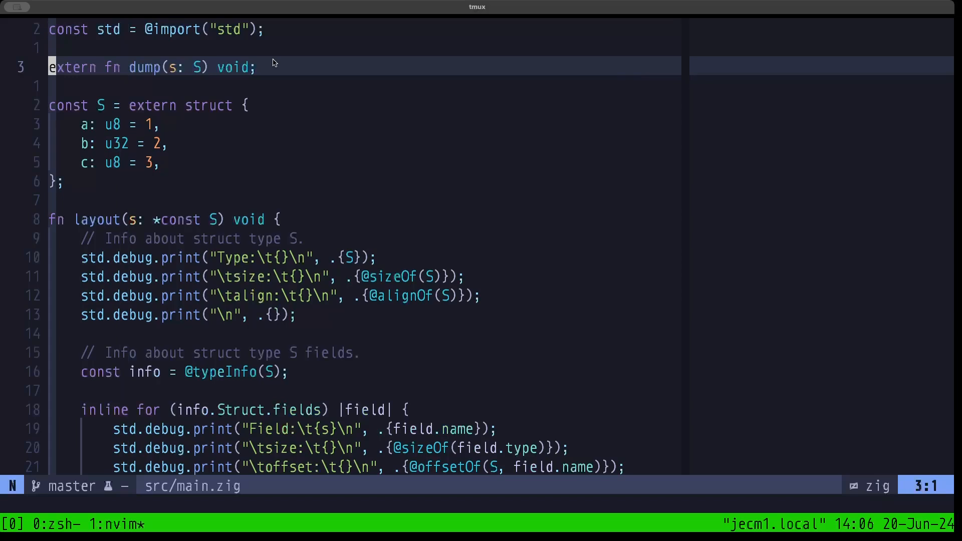
Switch to the src/test.c buffer defining the C struct S and dump
{"action": "key", "text": "l"}
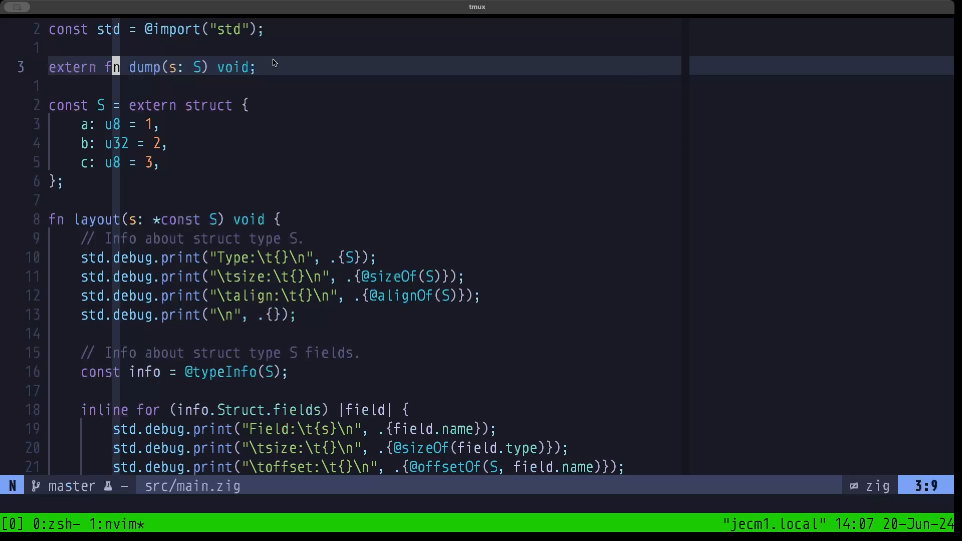
{"action": "key", "text": "h"}
{"action": "type", "text": ":b2"}
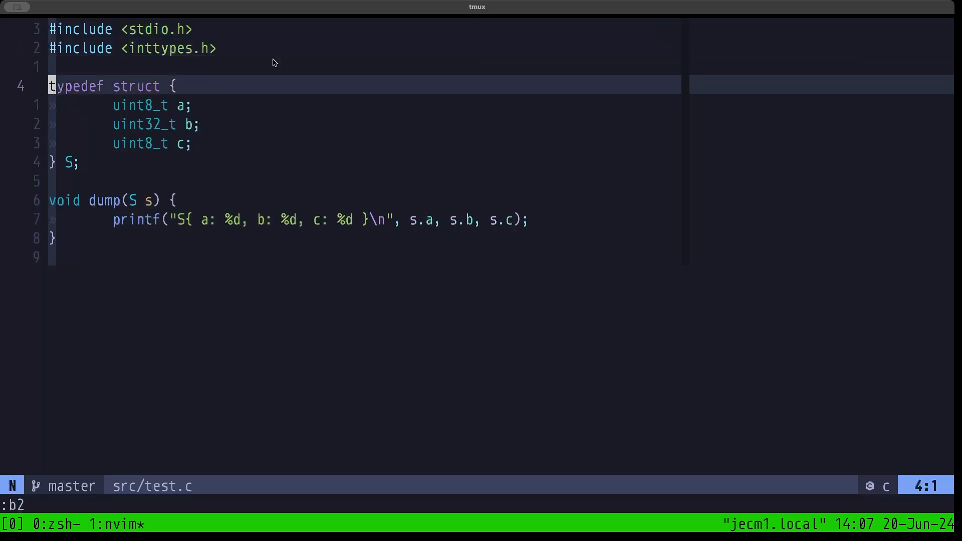
{"action": "key", "text": "w"}
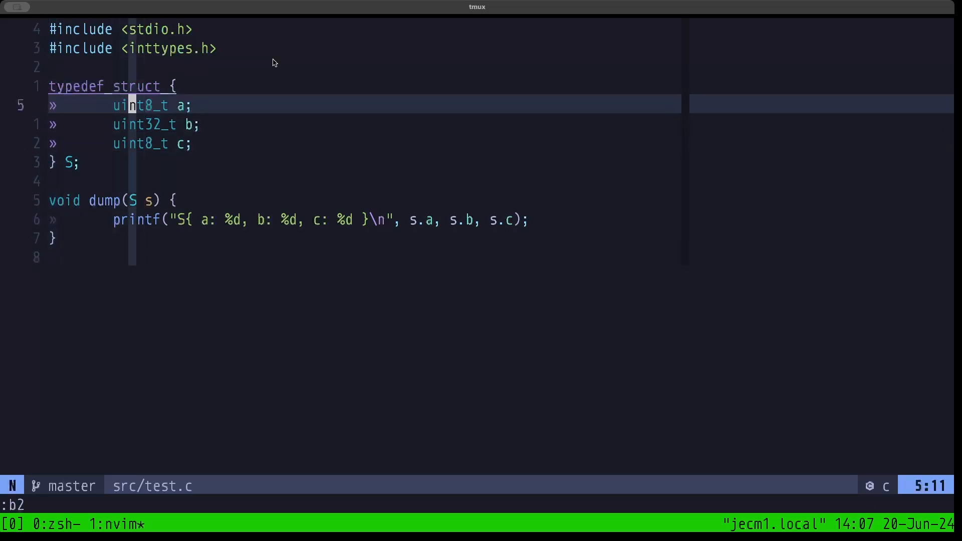
{"action": "key", "text": "j"}
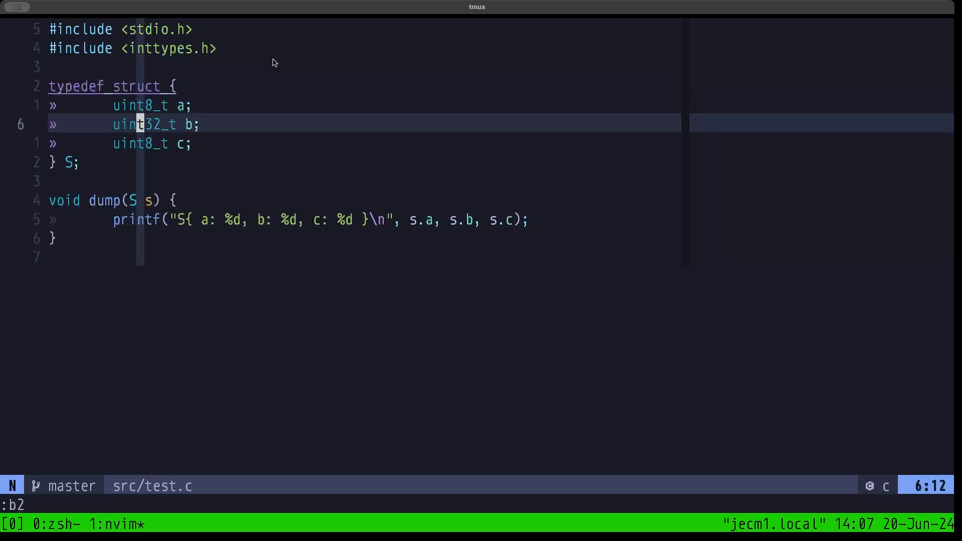
{"action": "key", "text": "j"}
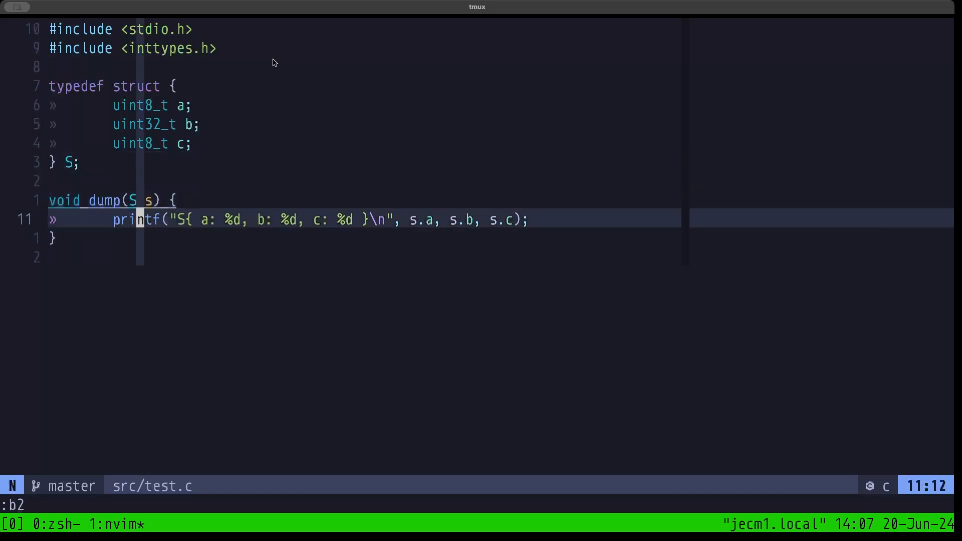
{"action": "key", "text": "k"}
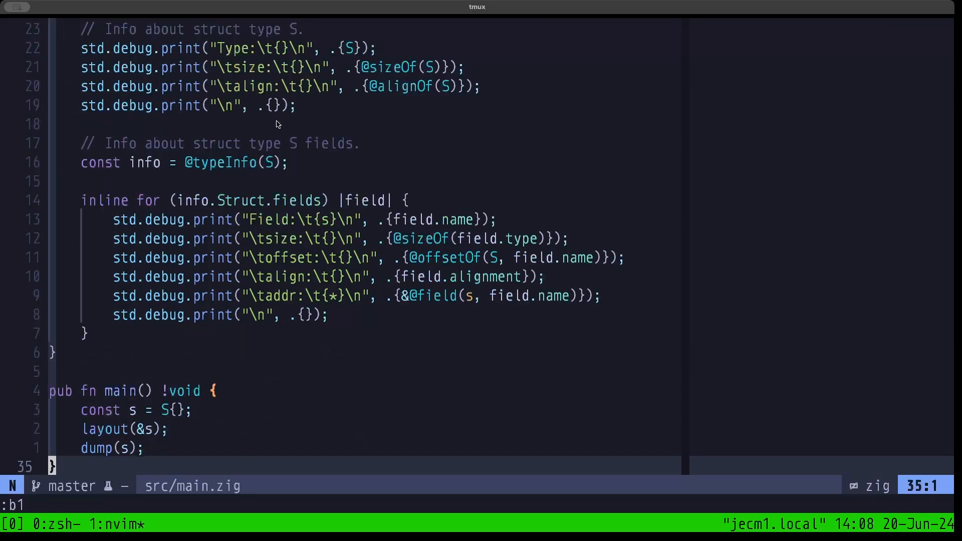
{"action": "mouse_move", "coordinate": [277, 191]}
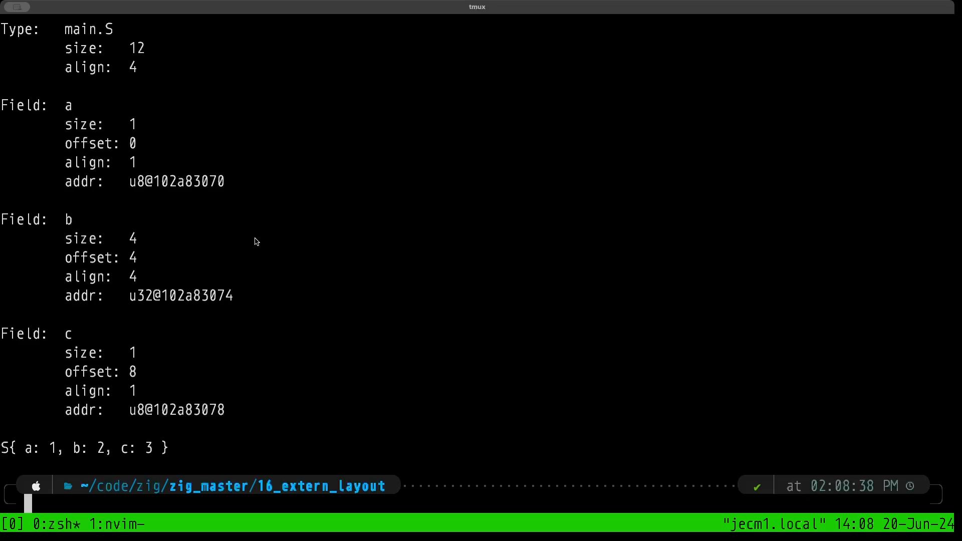
{"action": "mouse_move", "coordinate": [192, 52]}
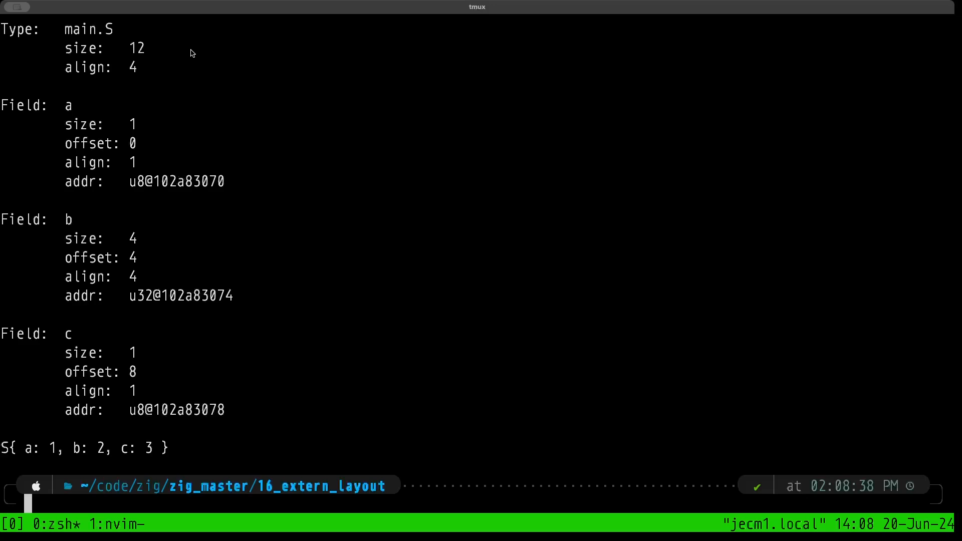
{"action": "mouse_move", "coordinate": [195, 47]}
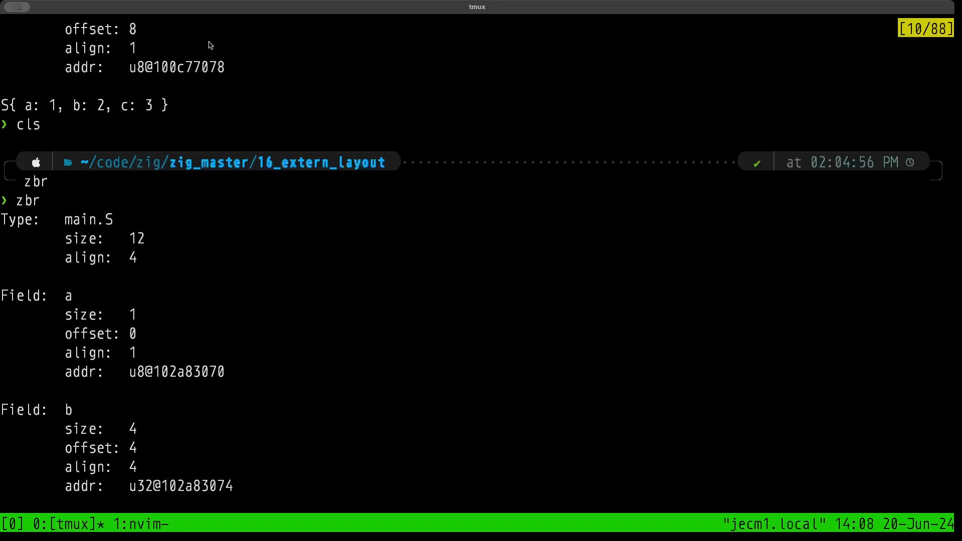
{"action": "scroll", "scroll_direction": "down", "scroll_amount": 3}
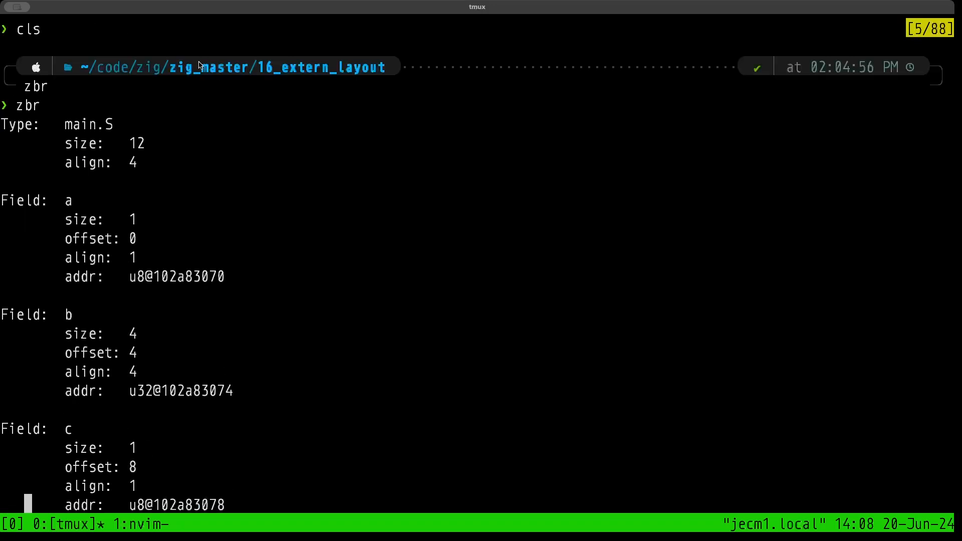
{"action": "mouse_move", "coordinate": [157, 131]}
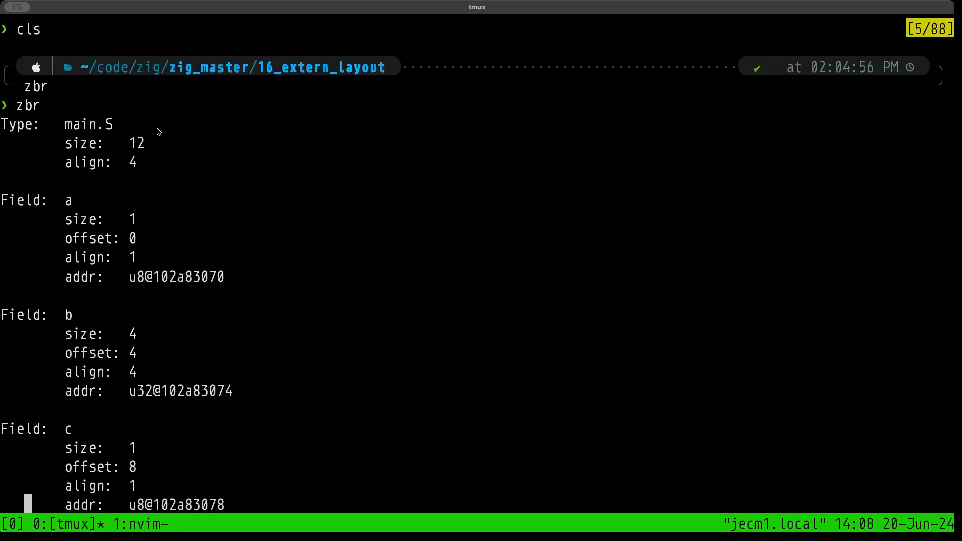
{"action": "mouse_move", "coordinate": [97, 133]}
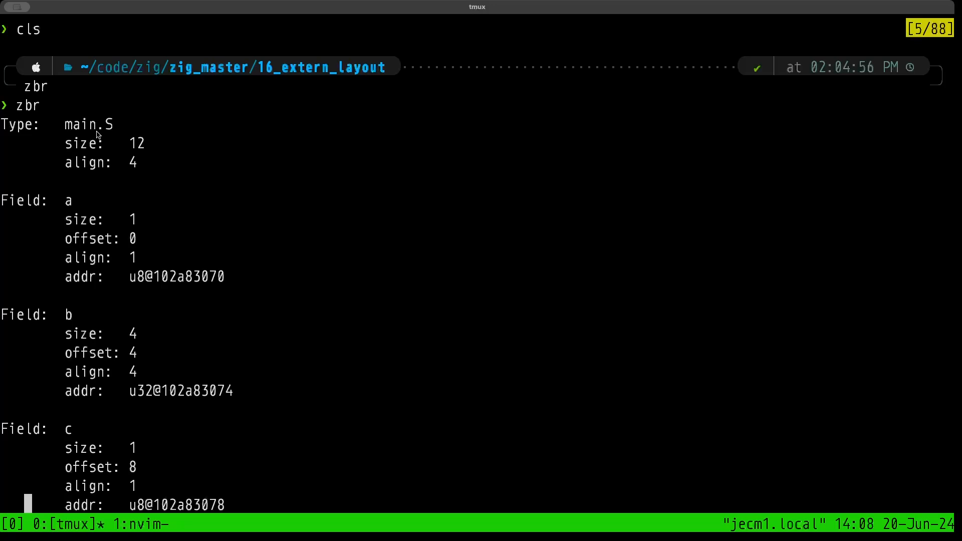
{"action": "mouse_move", "coordinate": [138, 146]}
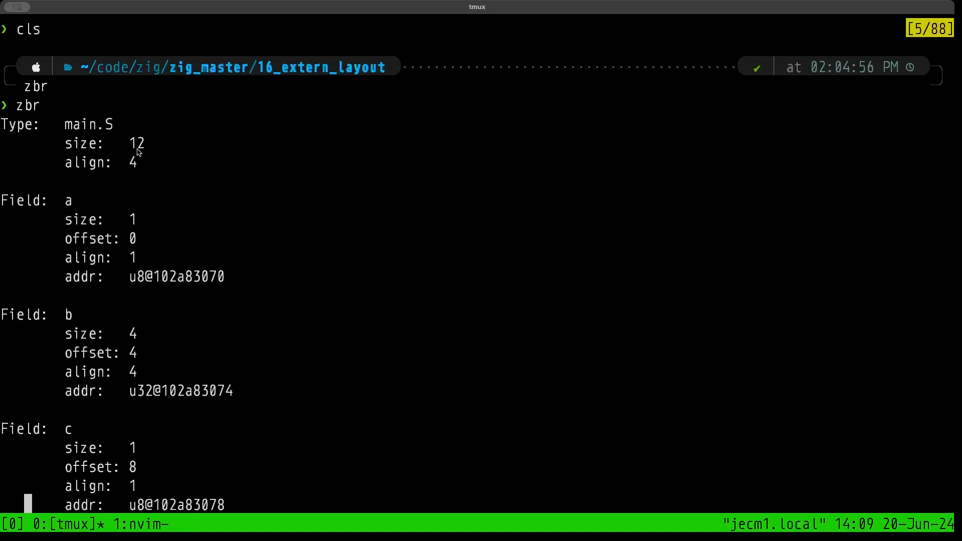
{"action": "mouse_move", "coordinate": [151, 161]}
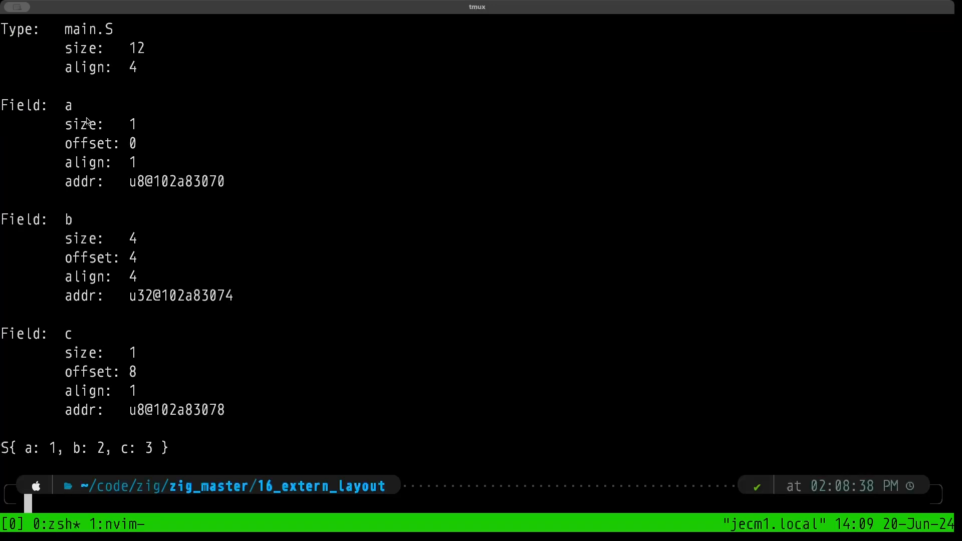
{"action": "mouse_move", "coordinate": [134, 128]}
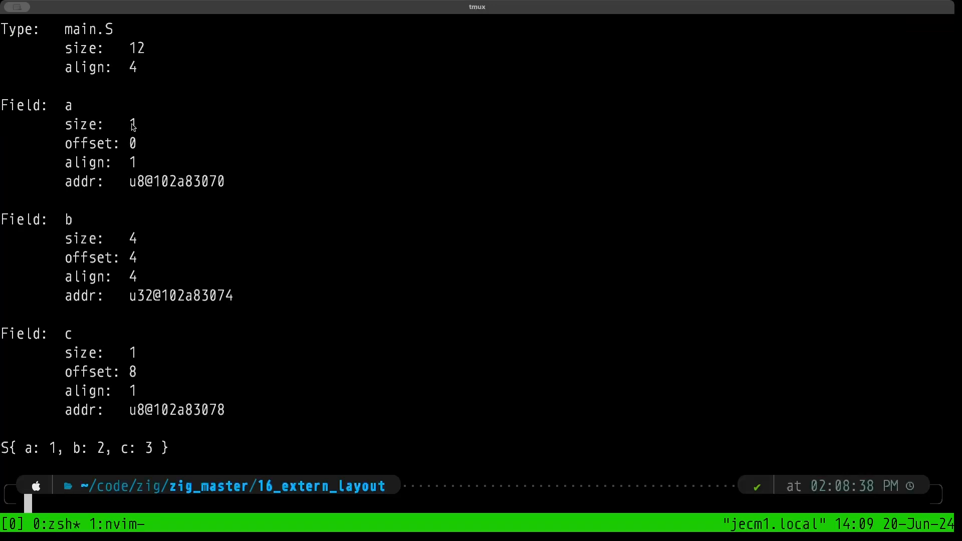
{"action": "mouse_move", "coordinate": [129, 169]}
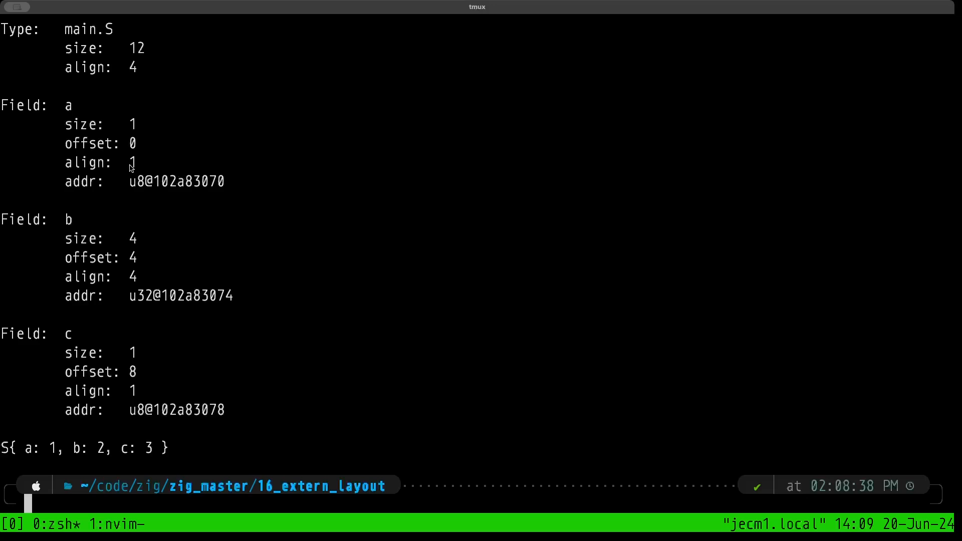
{"action": "mouse_move", "coordinate": [132, 145]}
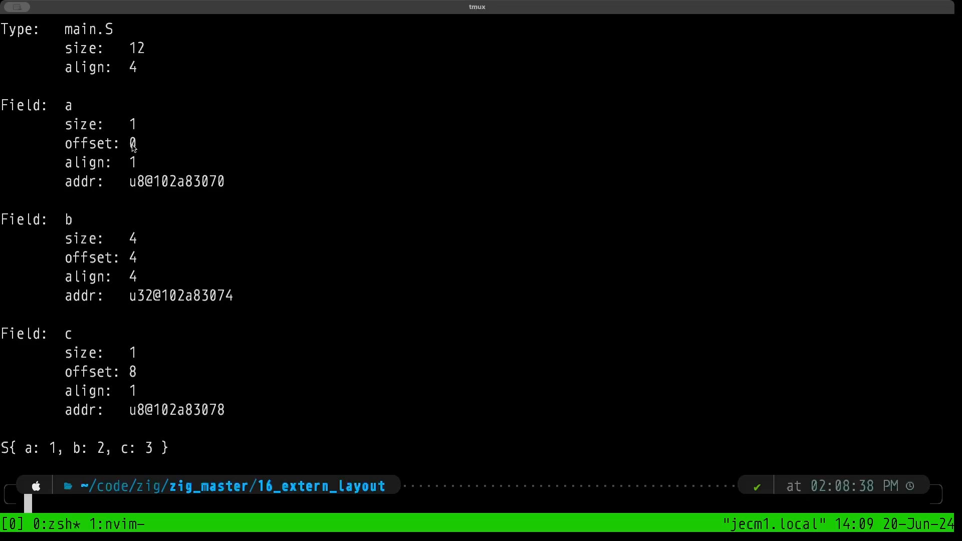
{"action": "mouse_move", "coordinate": [211, 188]}
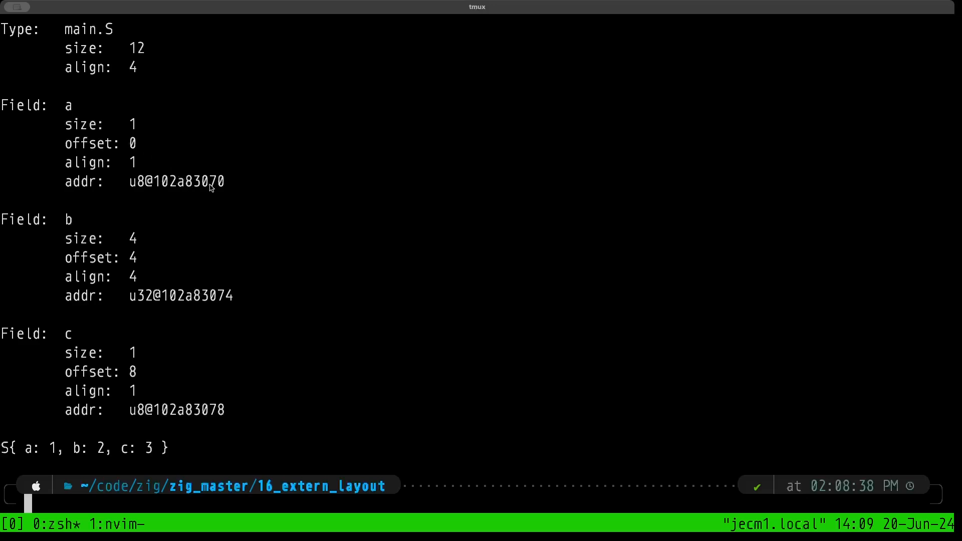
{"action": "mouse_move", "coordinate": [214, 192]}
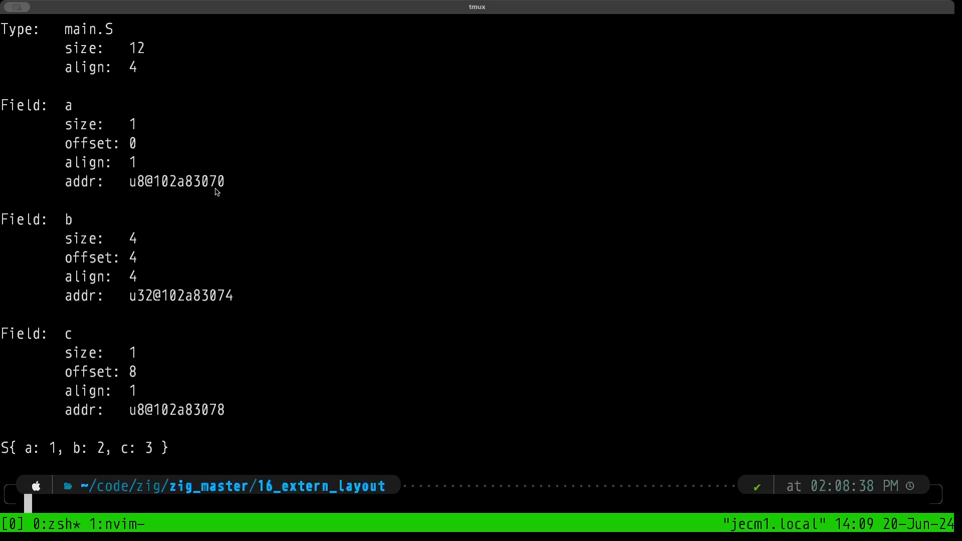
{"action": "mouse_move", "coordinate": [147, 167]}
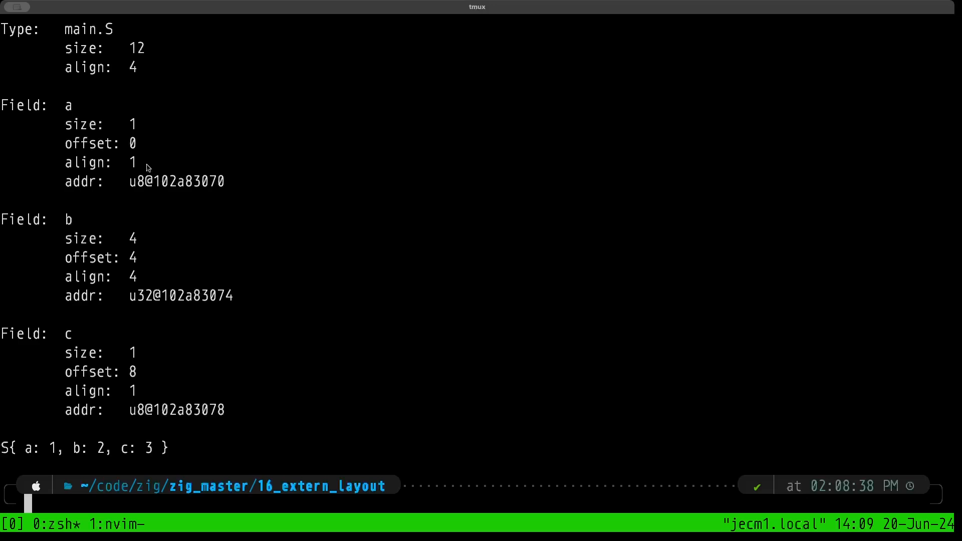
{"action": "mouse_move", "coordinate": [132, 160]}
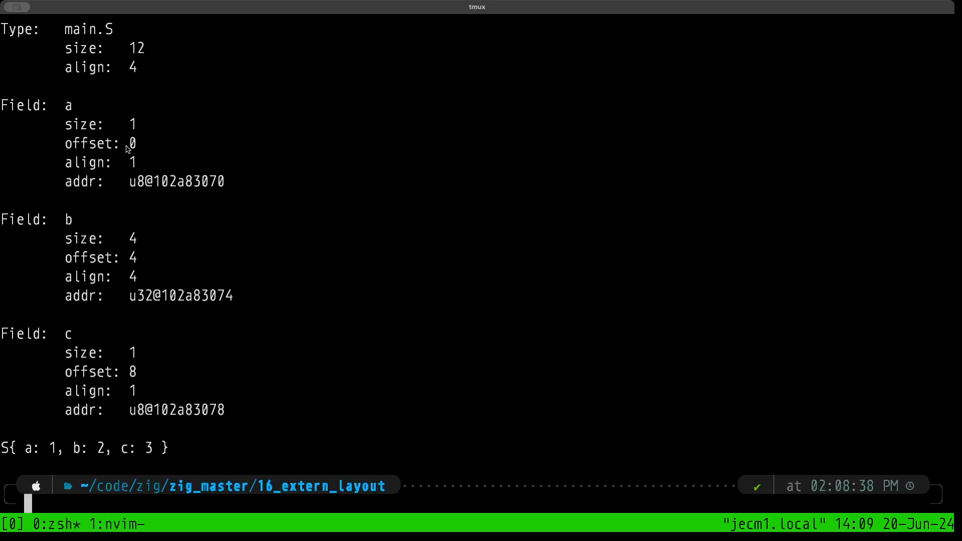
{"action": "mouse_move", "coordinate": [144, 203]}
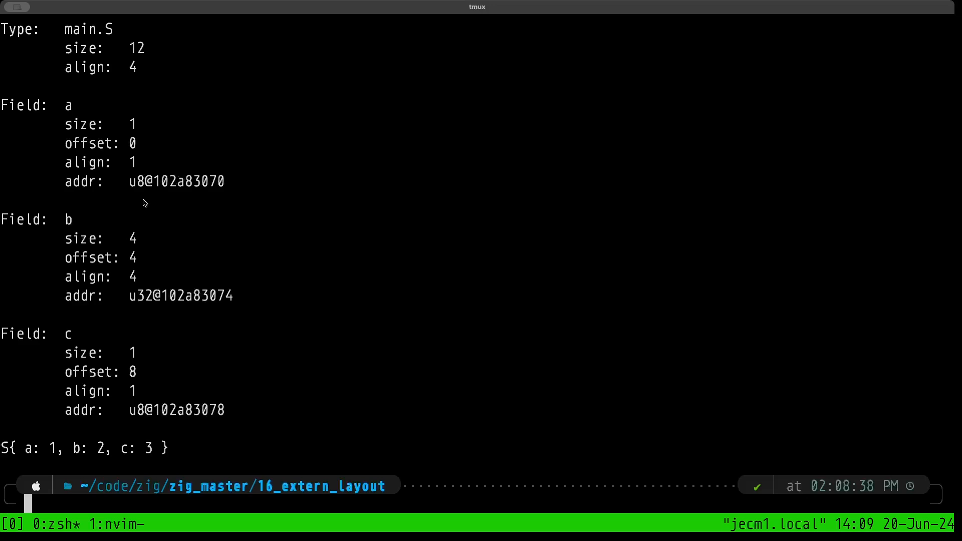
{"action": "mouse_move", "coordinate": [135, 151]}
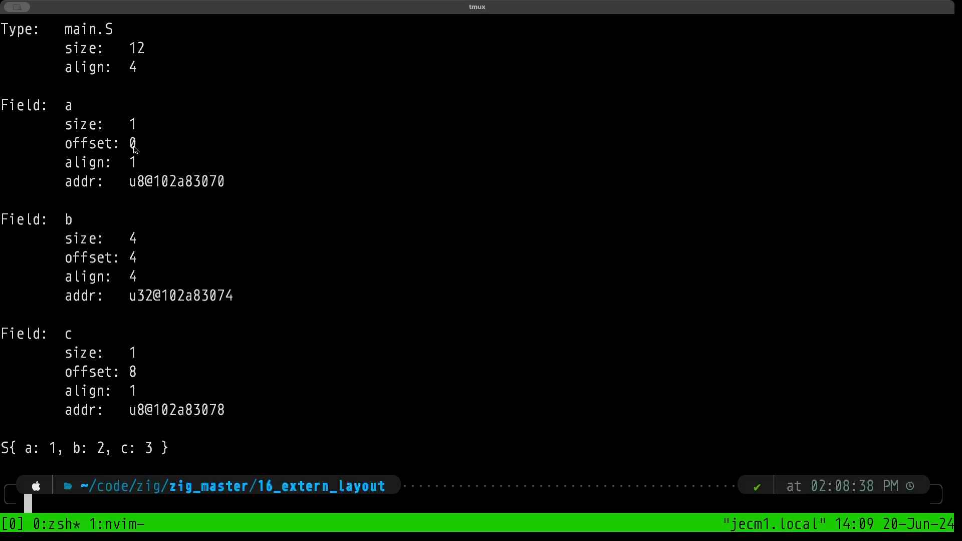
{"action": "mouse_move", "coordinate": [124, 238]}
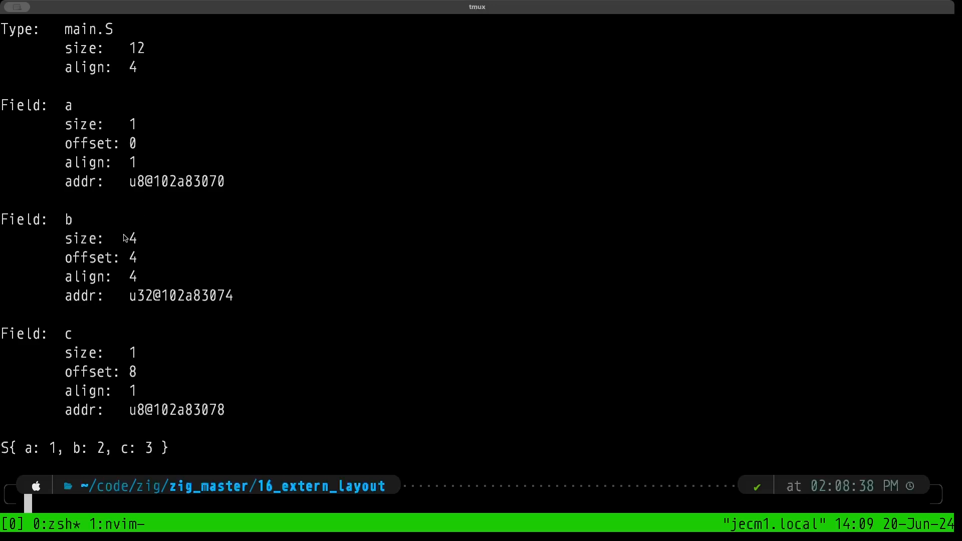
{"action": "mouse_move", "coordinate": [131, 261]}
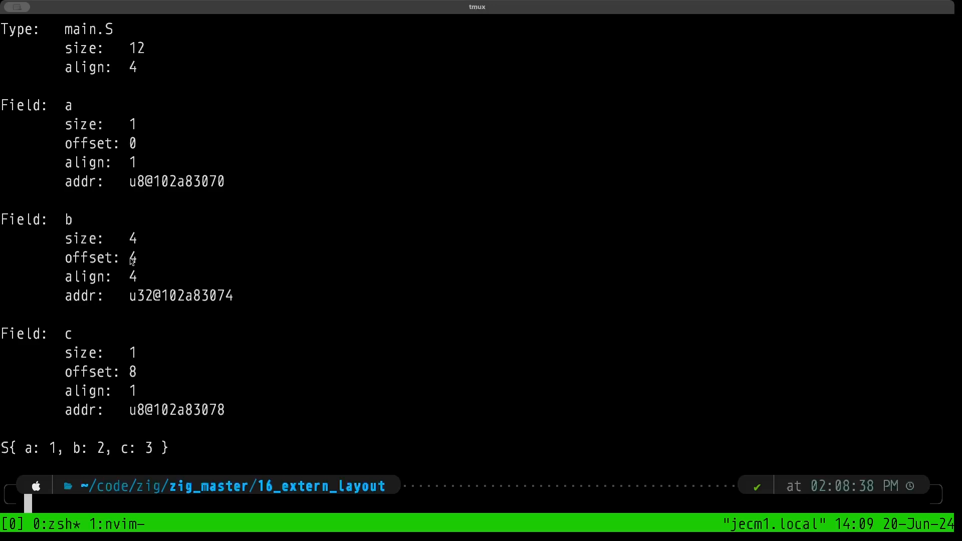
{"action": "mouse_move", "coordinate": [132, 257]}
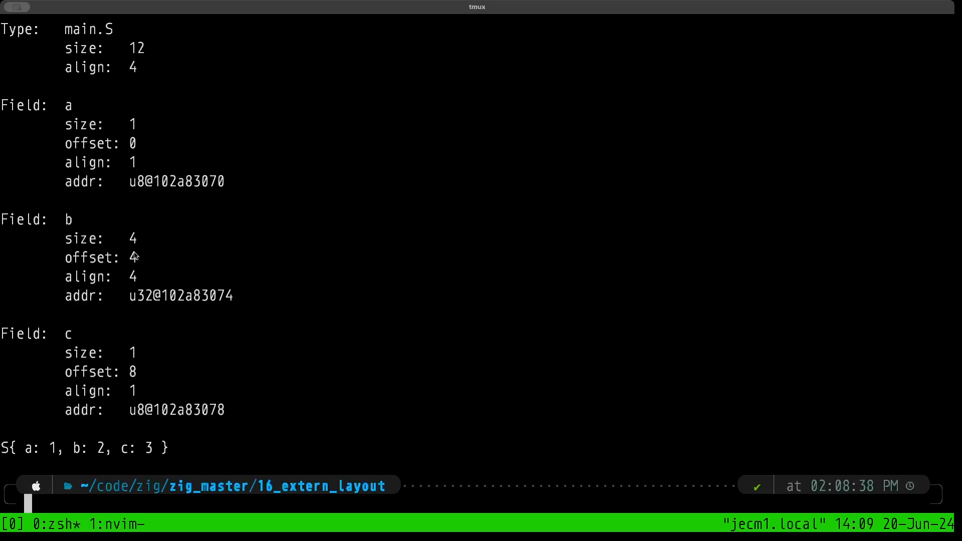
{"action": "mouse_move", "coordinate": [134, 268]}
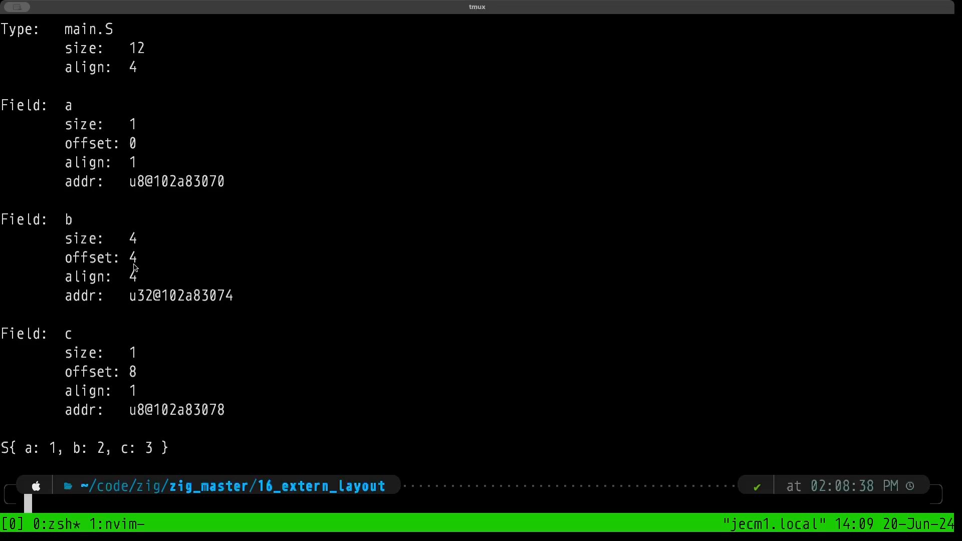
{"action": "mouse_move", "coordinate": [211, 301]}
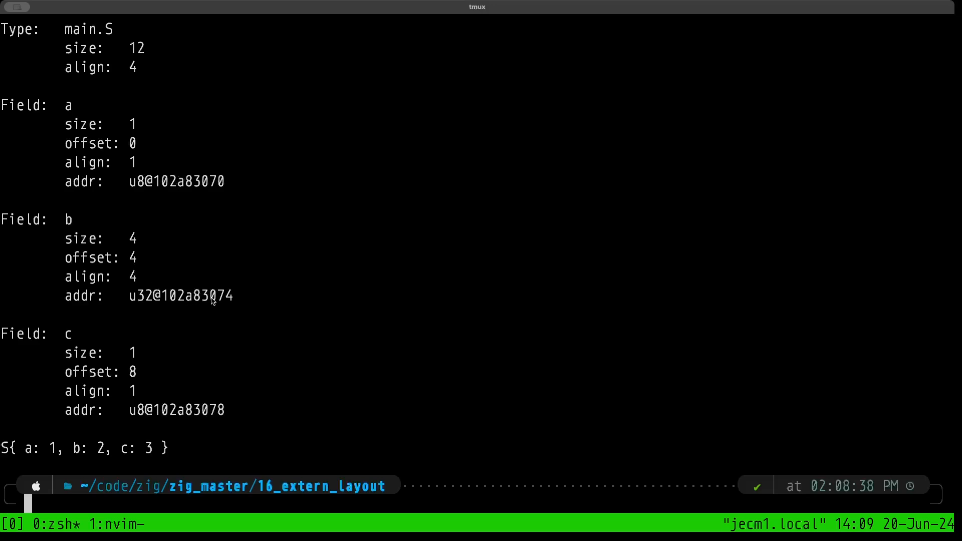
{"action": "mouse_move", "coordinate": [226, 300]}
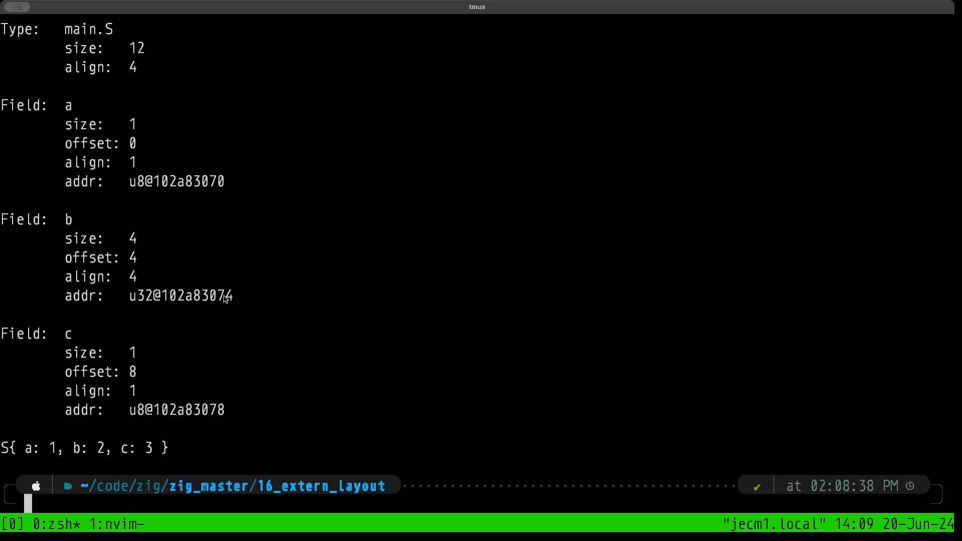
{"action": "mouse_move", "coordinate": [191, 271]}
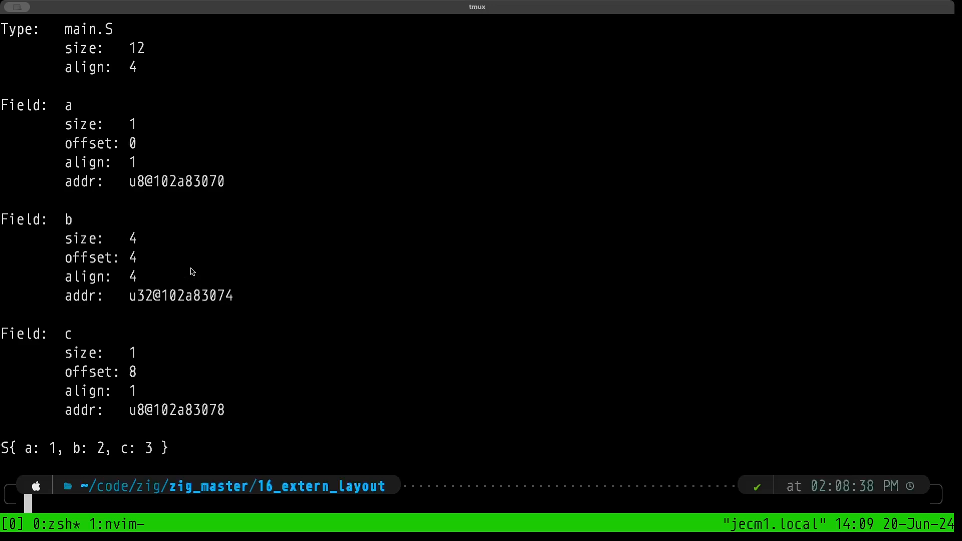
{"action": "mouse_move", "coordinate": [205, 243]}
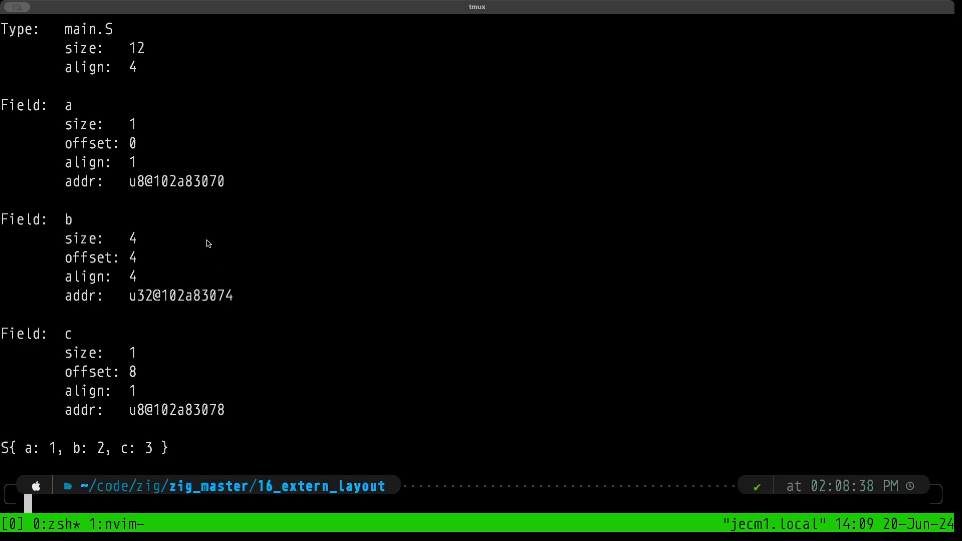
{"action": "mouse_move", "coordinate": [134, 123]}
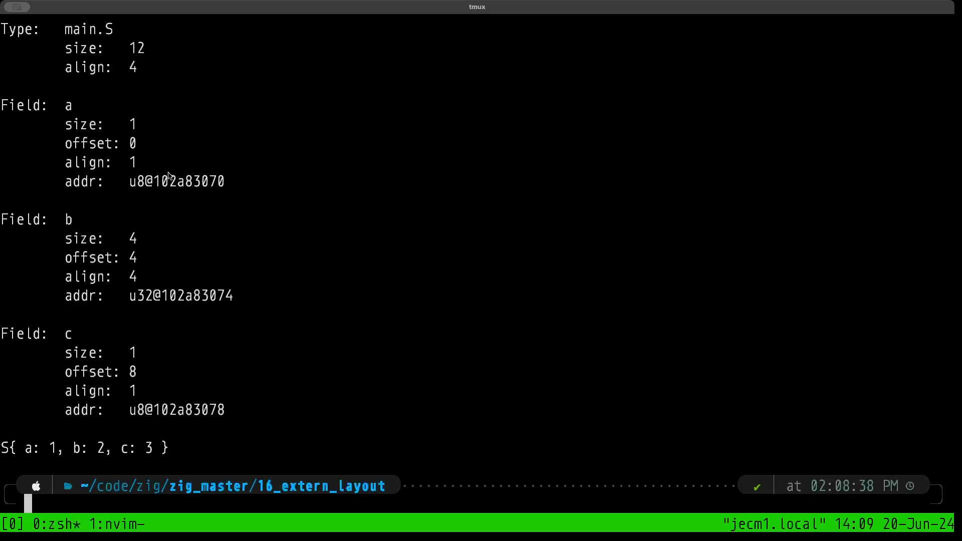
{"action": "mouse_move", "coordinate": [134, 131]}
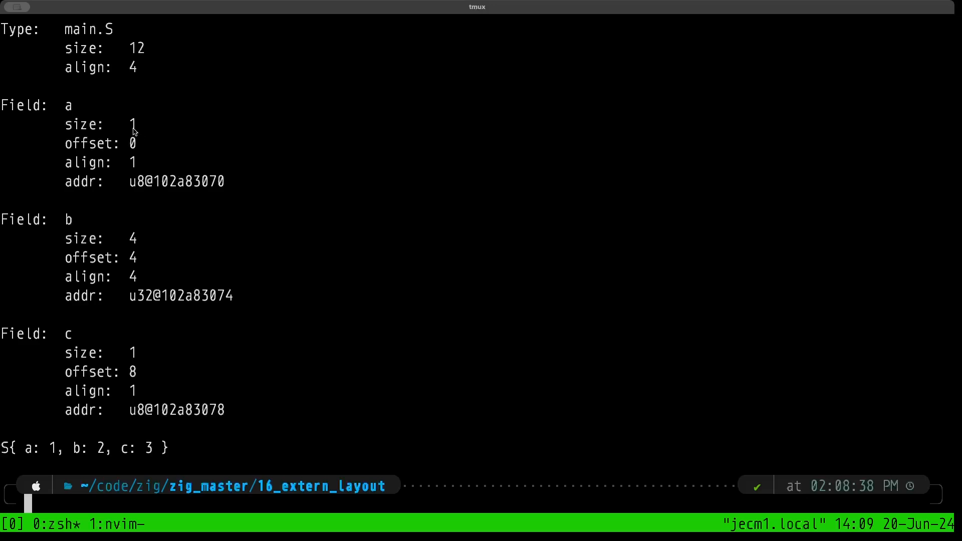
{"action": "mouse_move", "coordinate": [152, 155]}
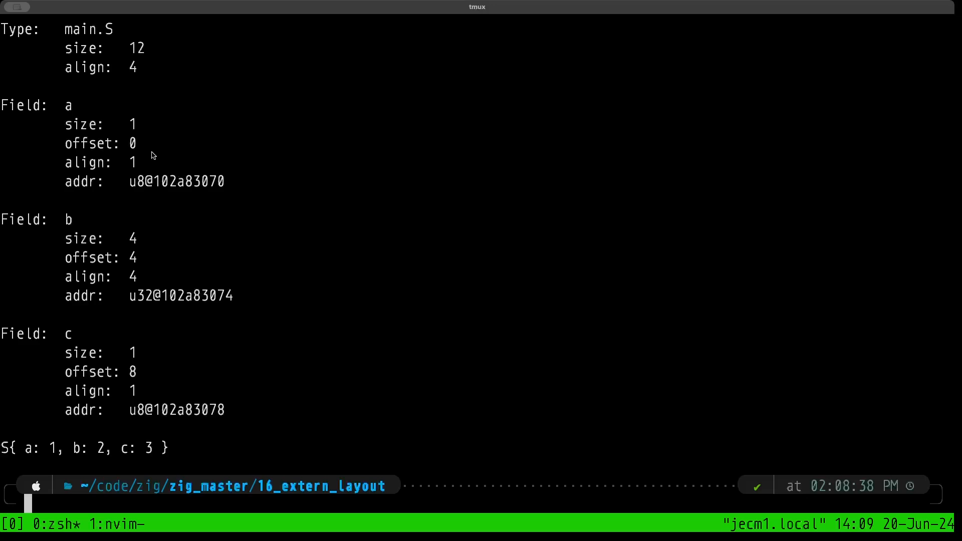
{"action": "mouse_move", "coordinate": [156, 161]}
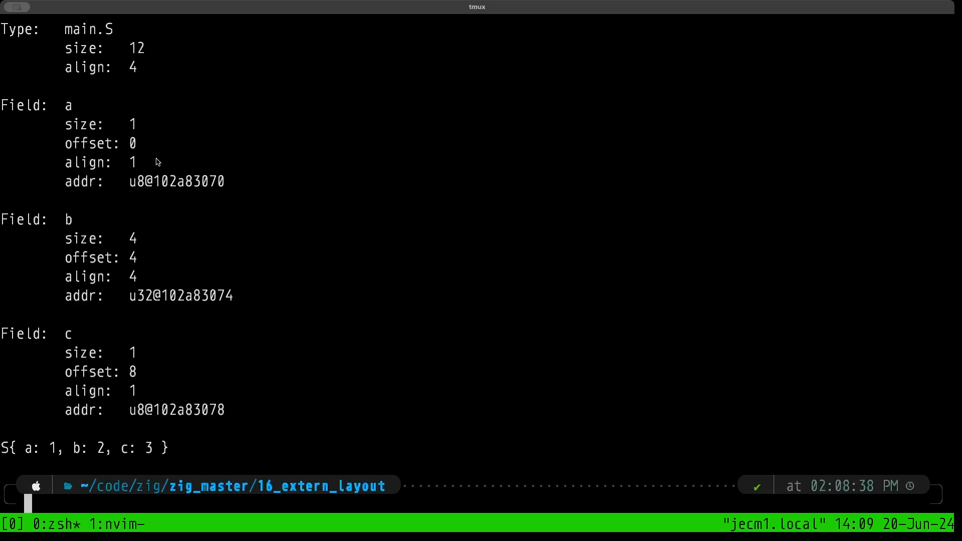
{"action": "mouse_move", "coordinate": [160, 229]}
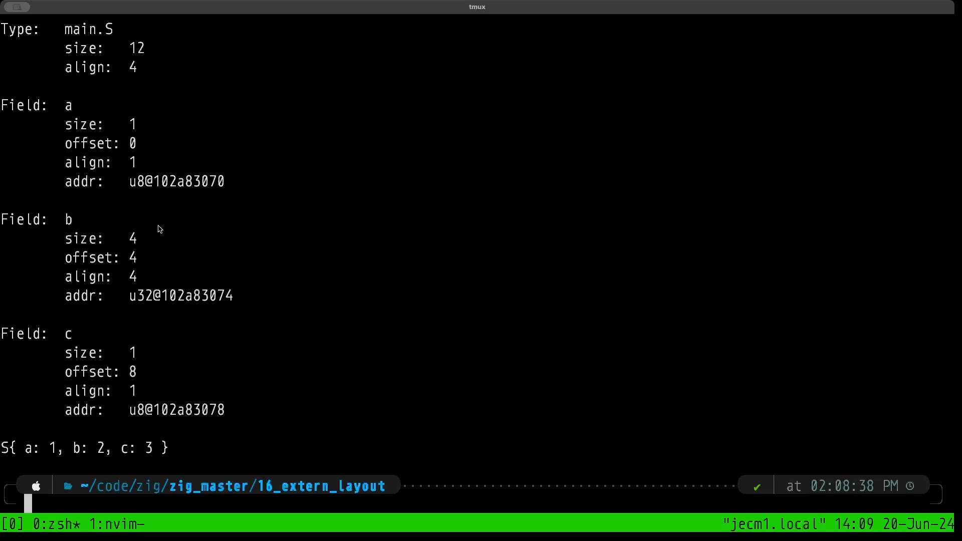
{"action": "mouse_move", "coordinate": [145, 347]}
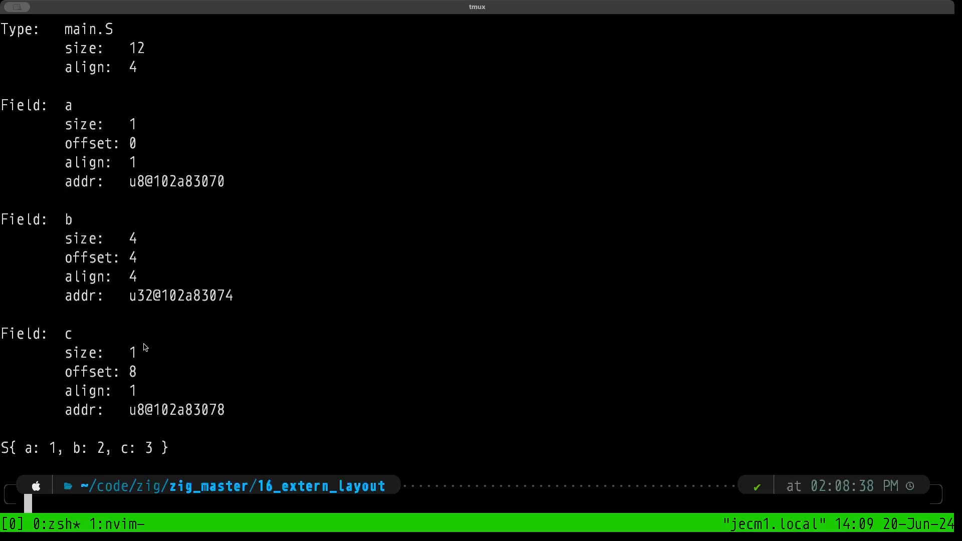
{"action": "mouse_move", "coordinate": [128, 374]}
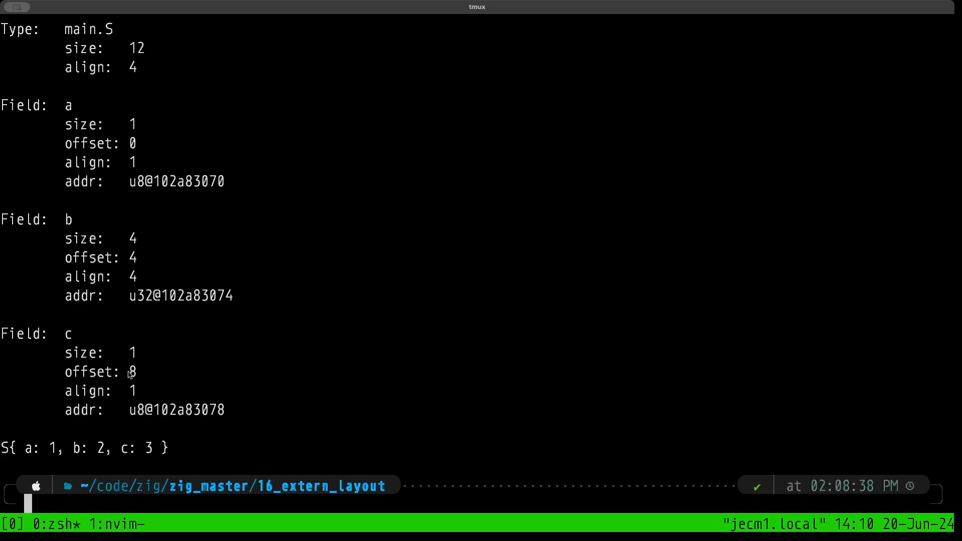
{"action": "mouse_move", "coordinate": [152, 321]}
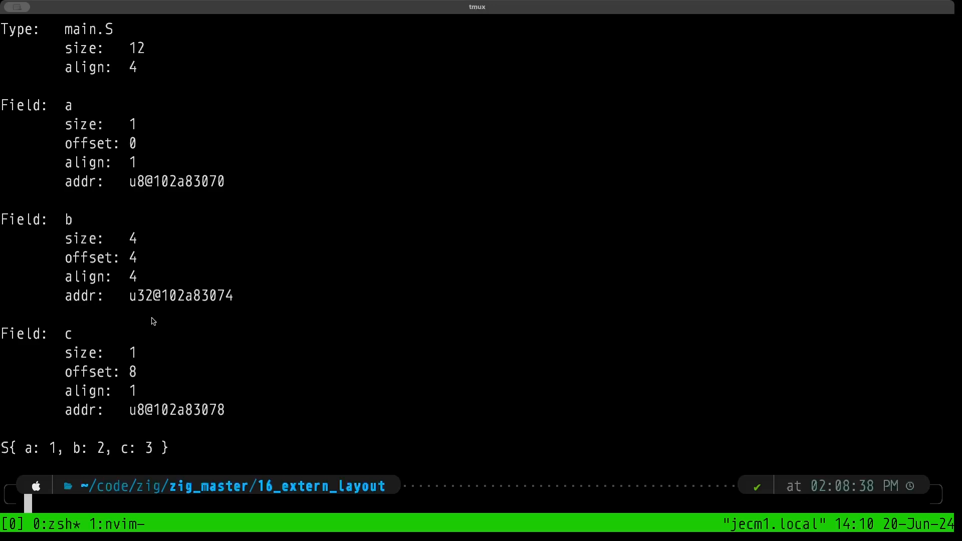
{"action": "mouse_move", "coordinate": [153, 381]}
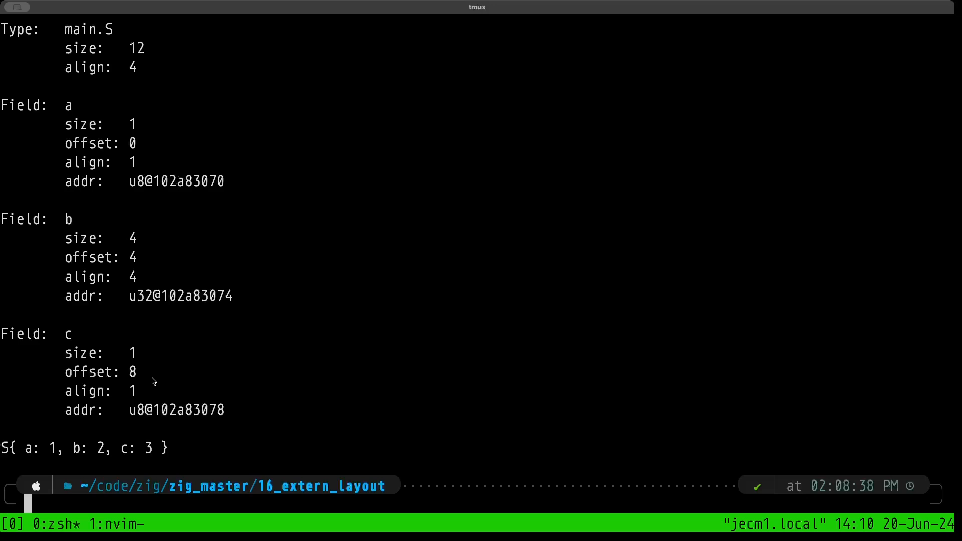
{"action": "mouse_move", "coordinate": [219, 416]}
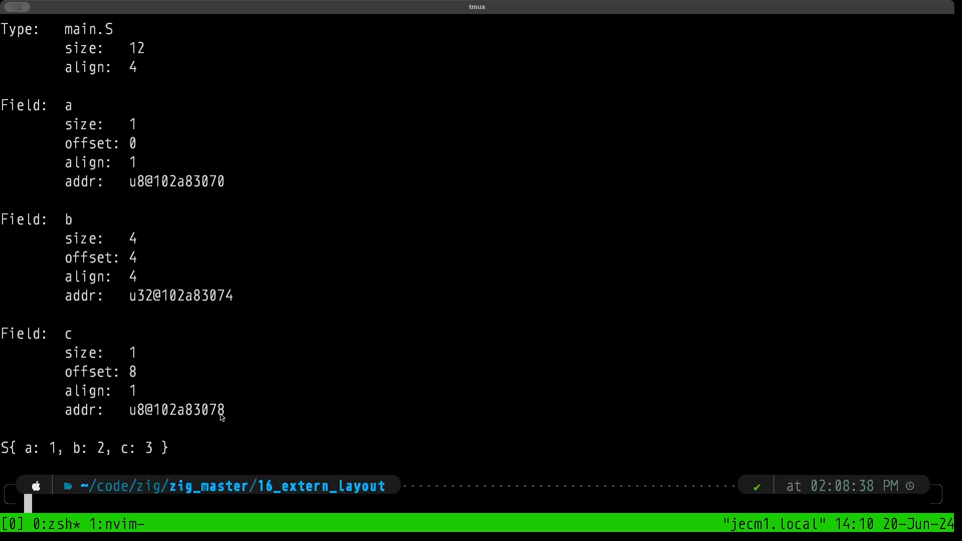
{"action": "mouse_move", "coordinate": [219, 412]}
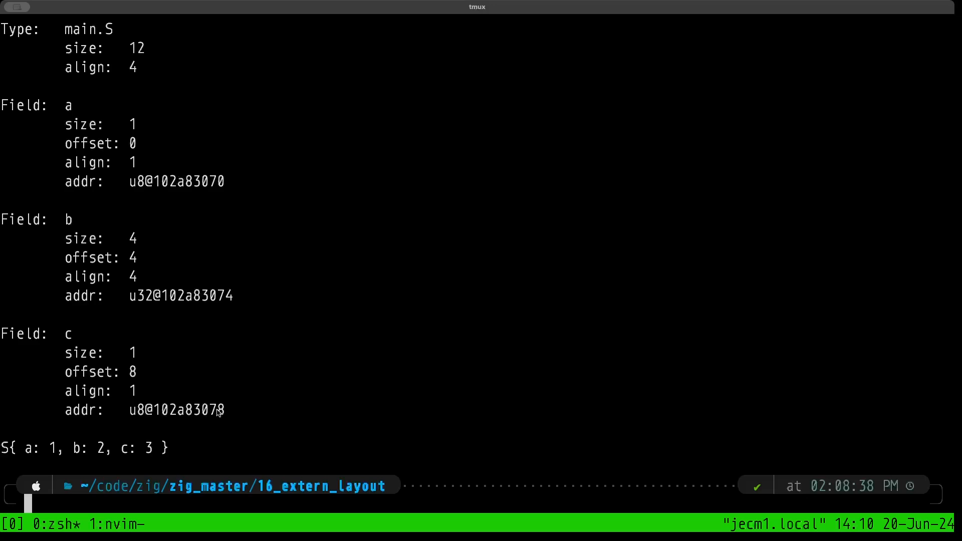
{"action": "mouse_move", "coordinate": [219, 299]}
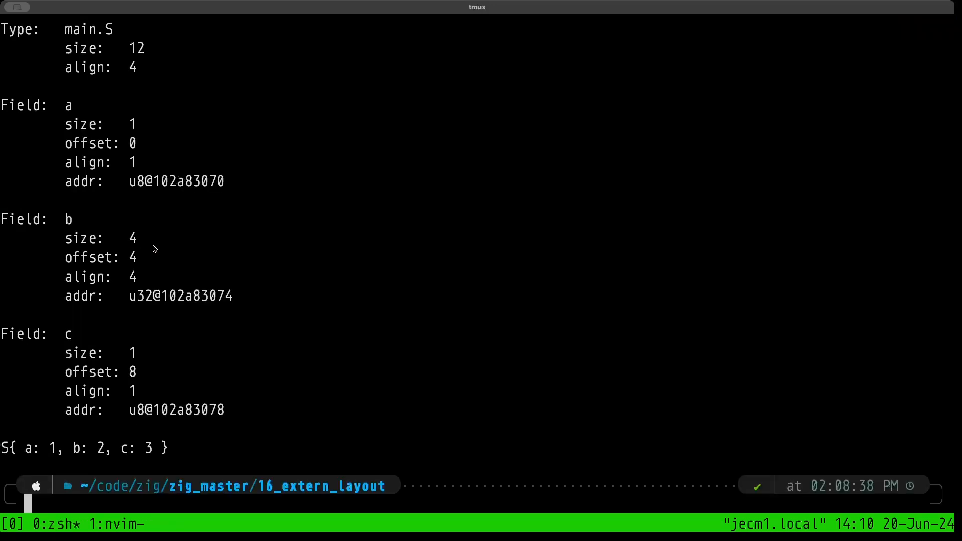
{"action": "mouse_move", "coordinate": [200, 285]}
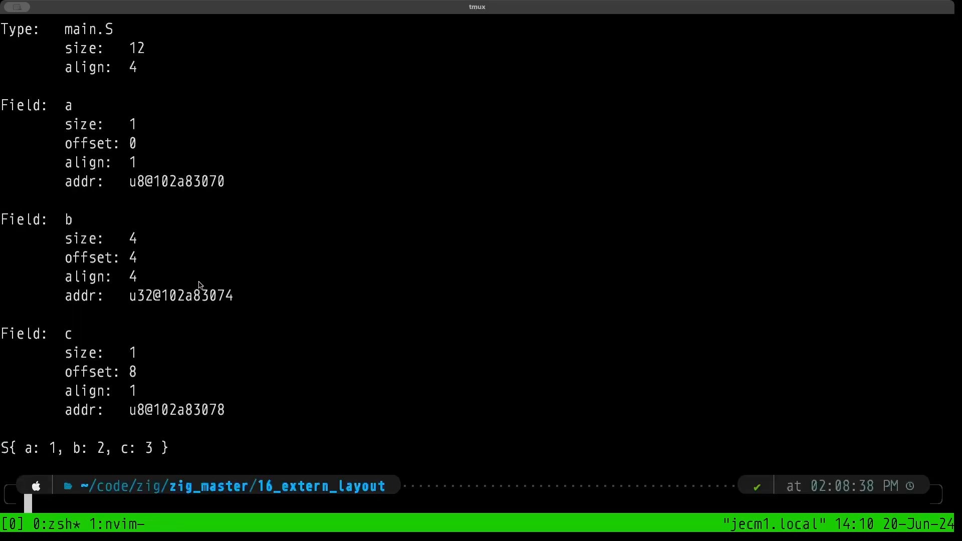
{"action": "mouse_move", "coordinate": [129, 345]}
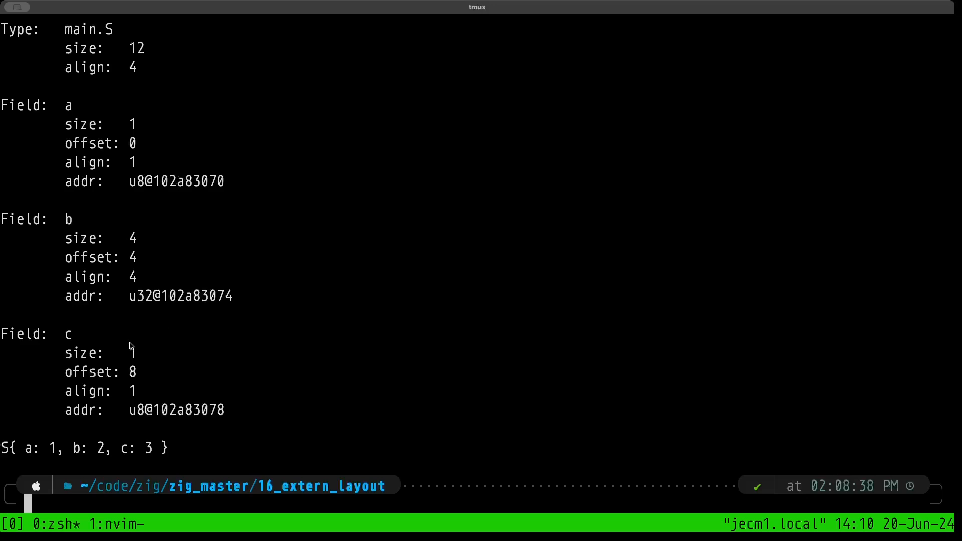
{"action": "mouse_move", "coordinate": [156, 374]}
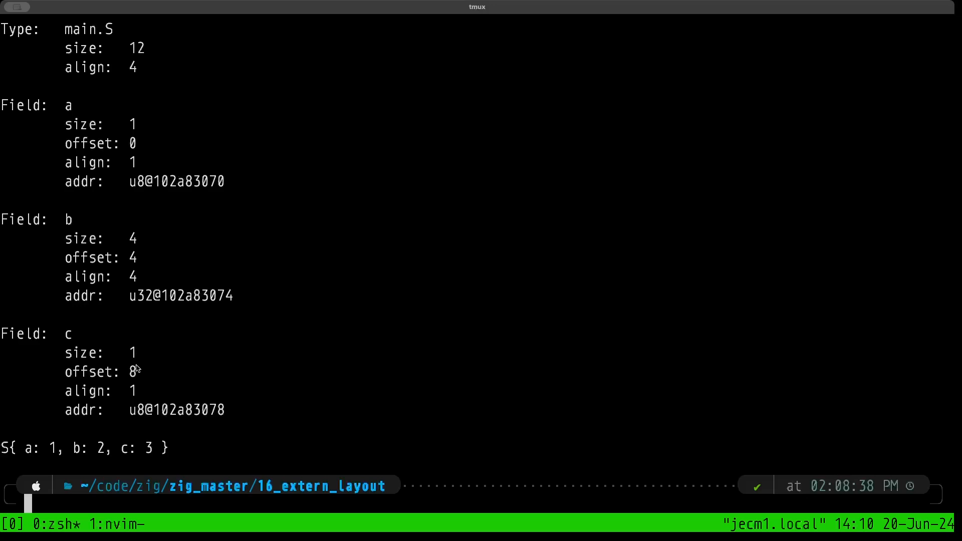
{"action": "mouse_move", "coordinate": [155, 371]}
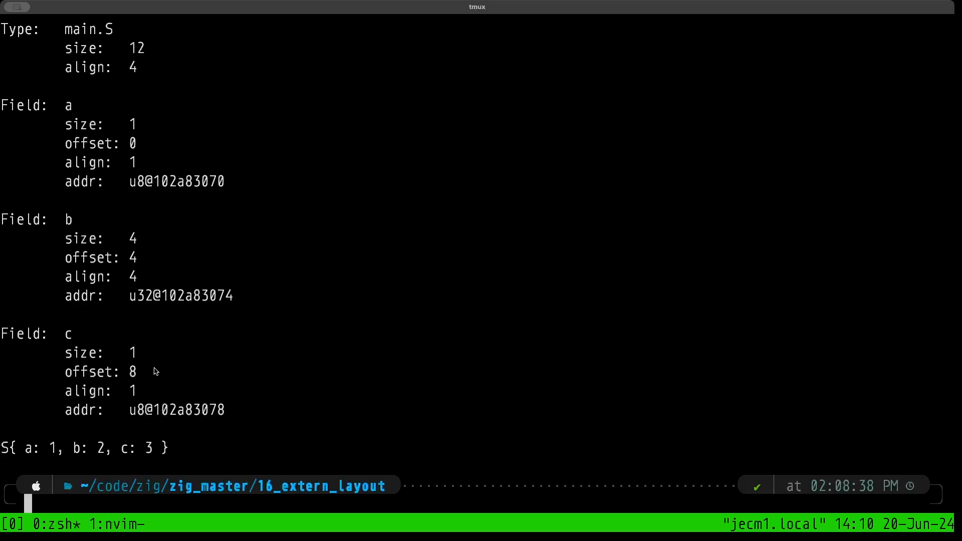
{"action": "mouse_move", "coordinate": [172, 366]}
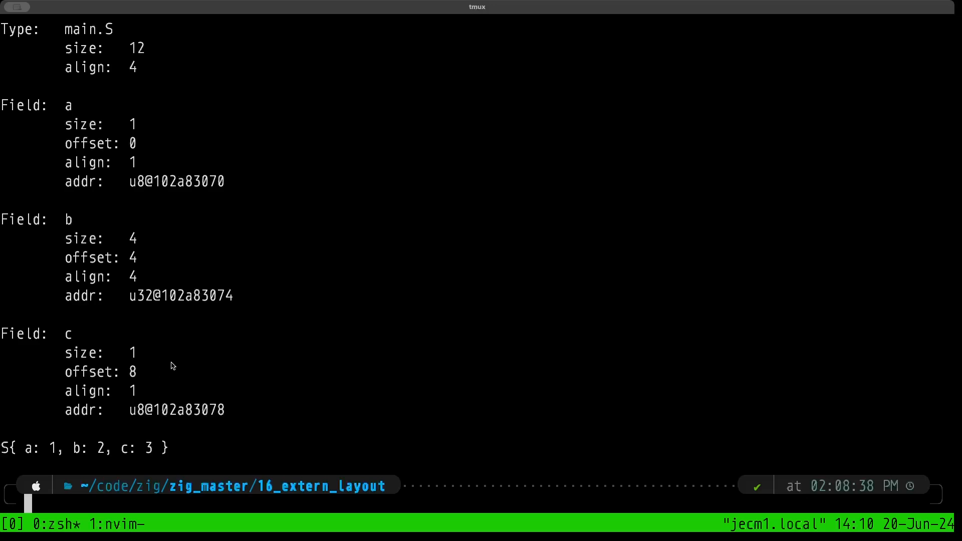
{"action": "mouse_move", "coordinate": [172, 138]}
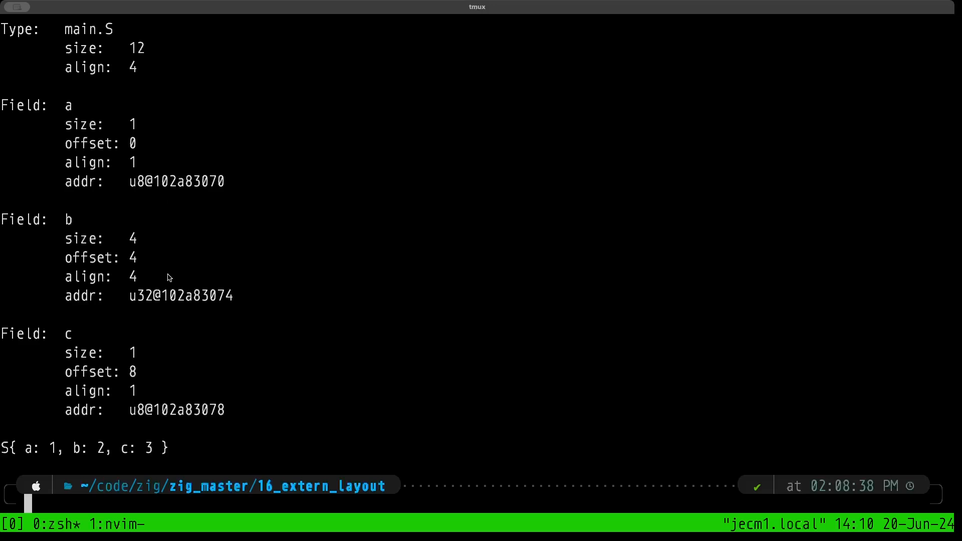
{"action": "mouse_move", "coordinate": [155, 170]}
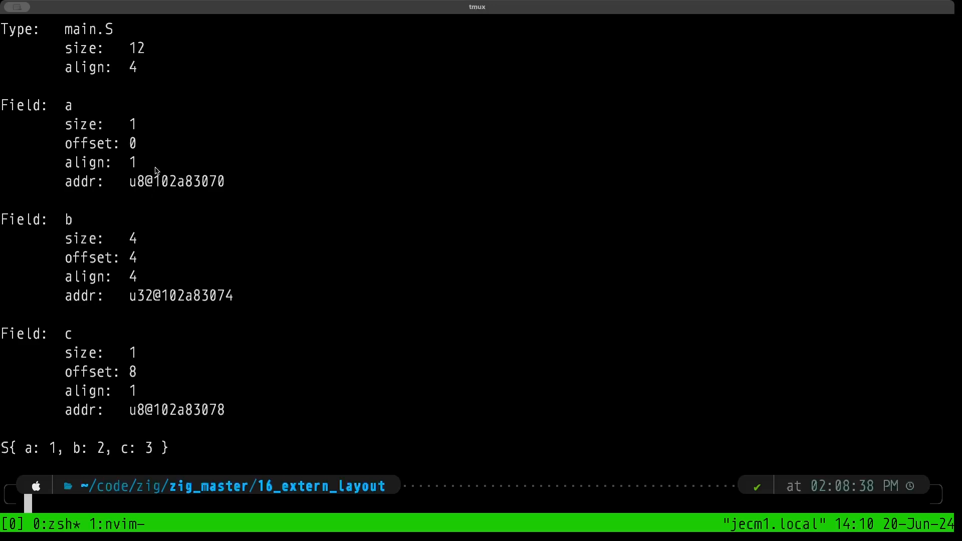
{"action": "mouse_move", "coordinate": [160, 82]}
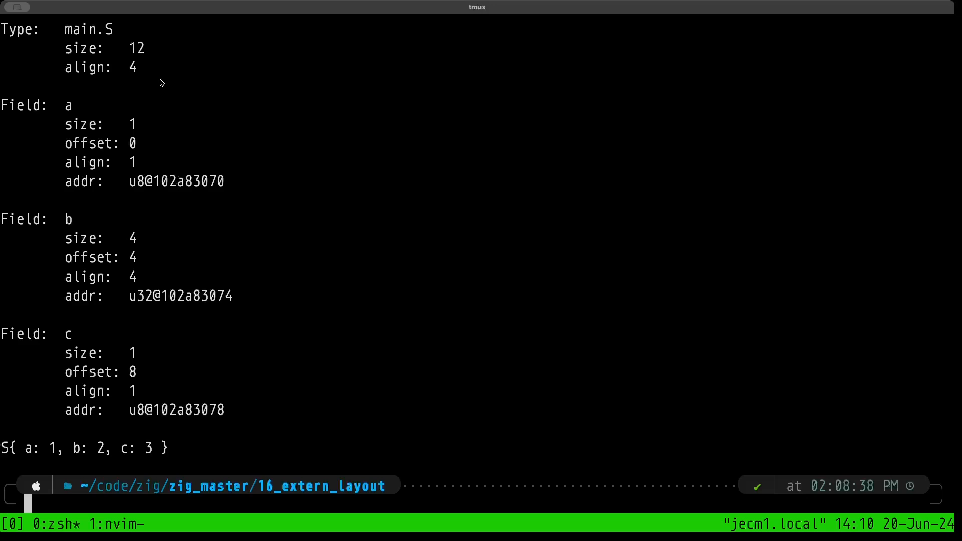
{"action": "mouse_move", "coordinate": [133, 267]}
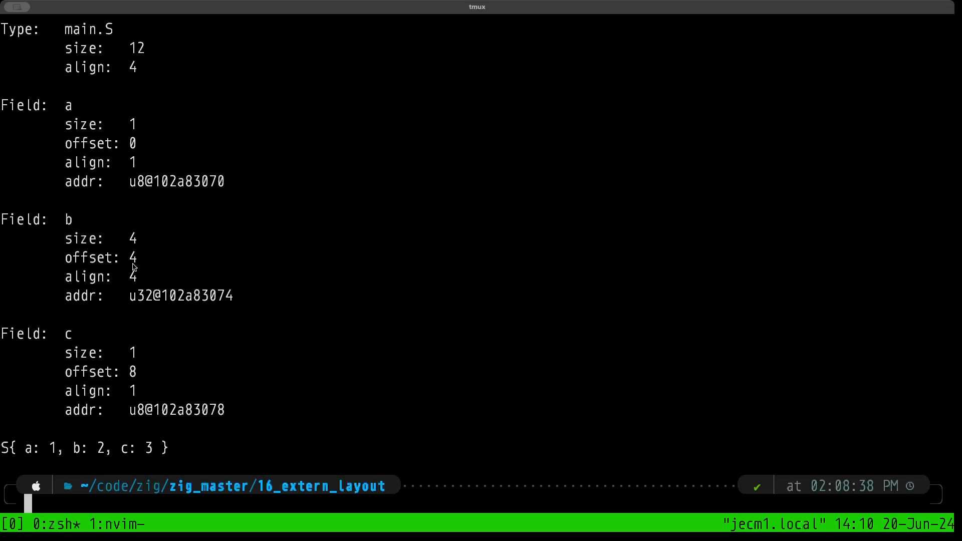
{"action": "mouse_move", "coordinate": [137, 279]}
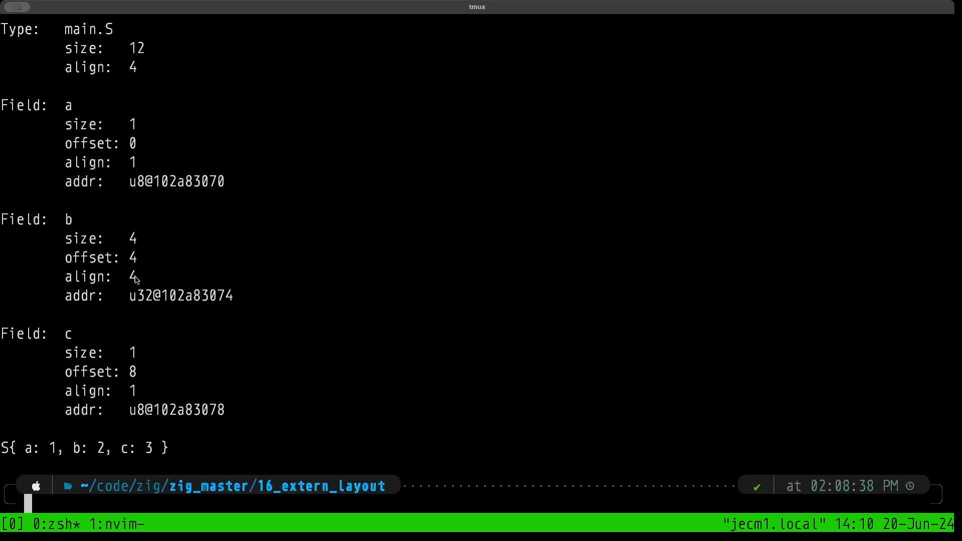
{"action": "mouse_move", "coordinate": [147, 282]}
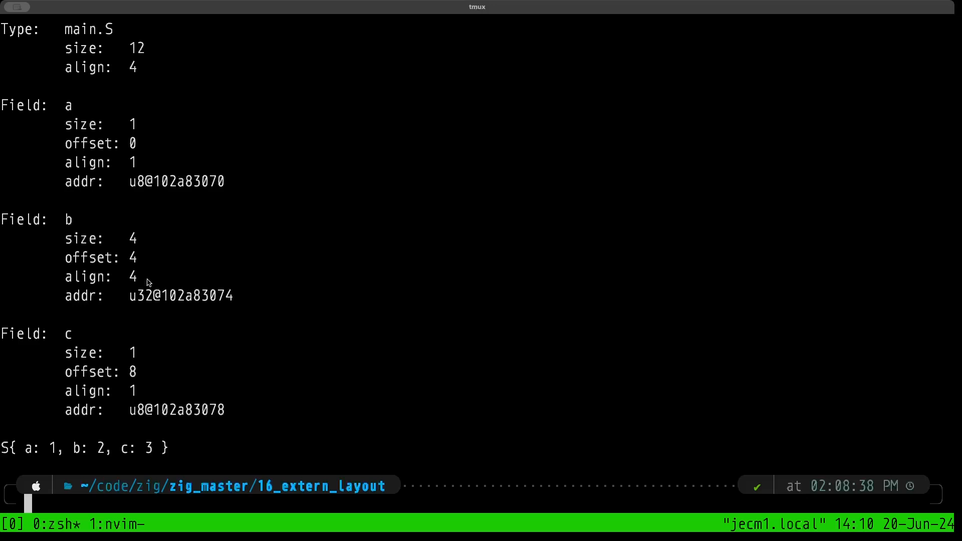
{"action": "mouse_move", "coordinate": [125, 435]}
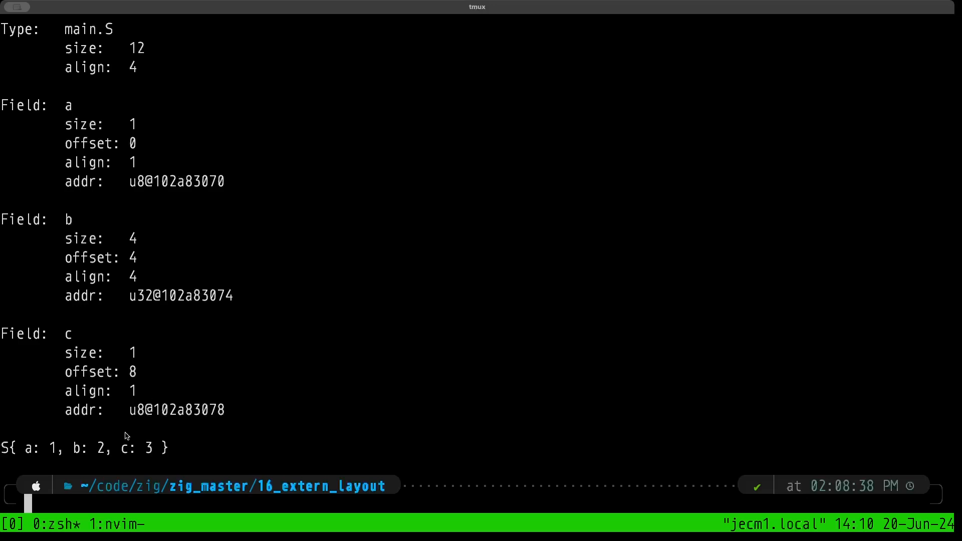
{"action": "mouse_move", "coordinate": [77, 453]}
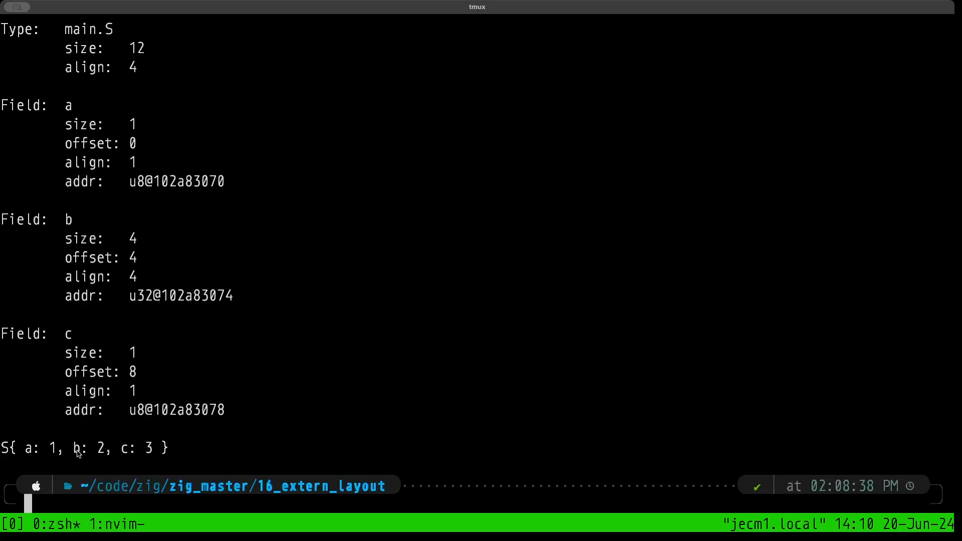
{"action": "mouse_move", "coordinate": [59, 455]}
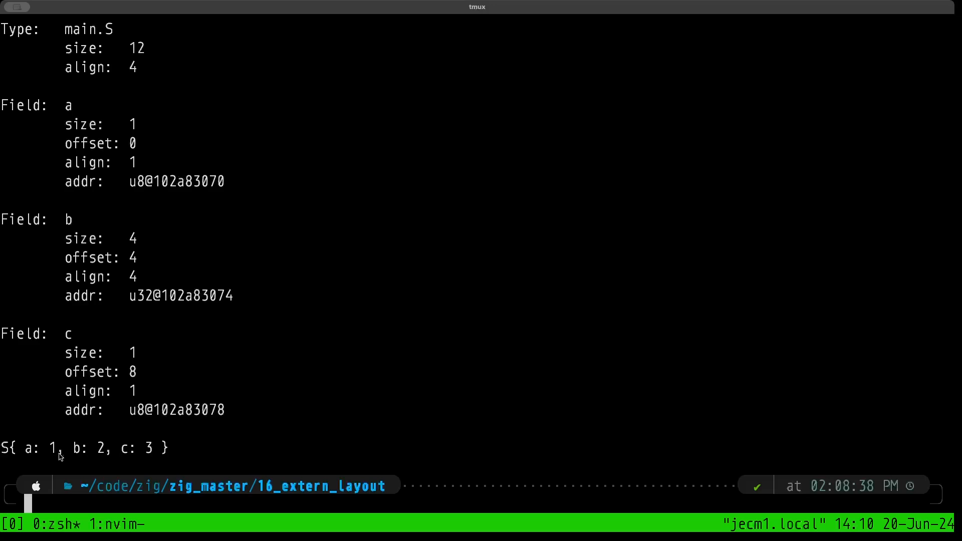
{"action": "mouse_move", "coordinate": [128, 457]}
{"action": "type", "text": "zbr"}
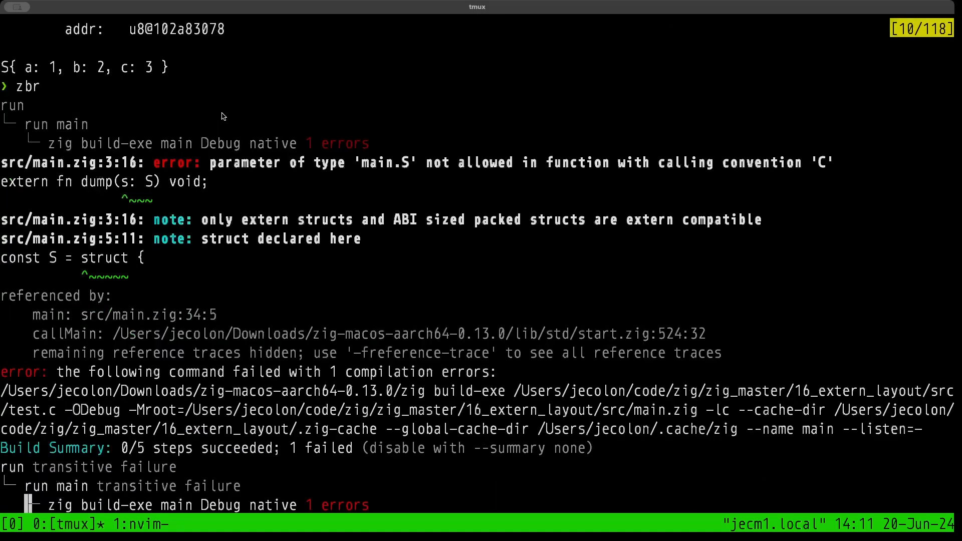
{"action": "mouse_move", "coordinate": [194, 145]}
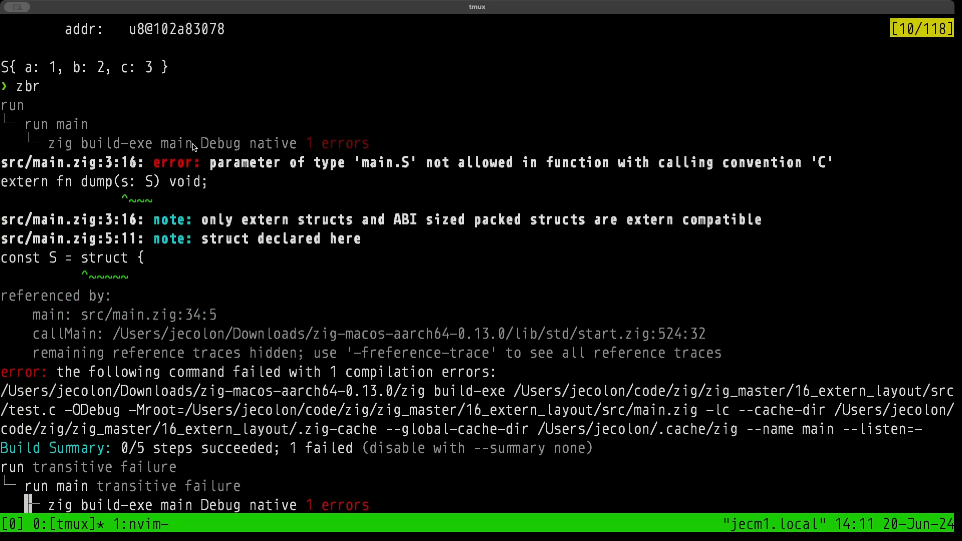
{"action": "mouse_move", "coordinate": [278, 136]}
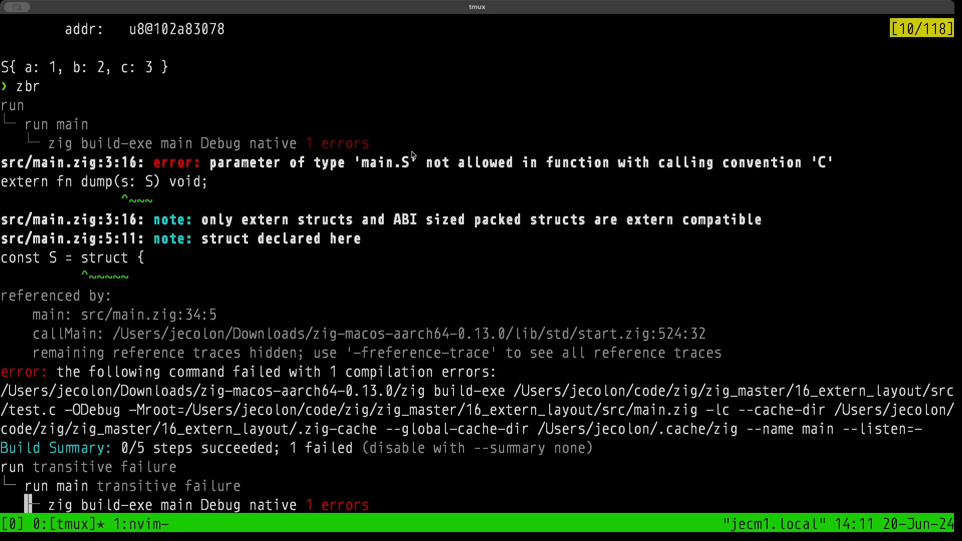
{"action": "mouse_move", "coordinate": [612, 146]}
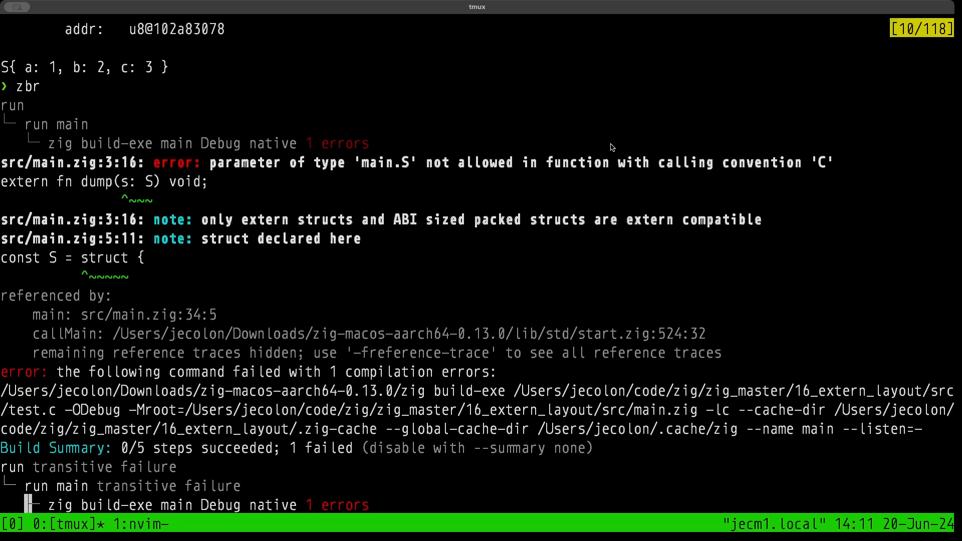
{"action": "mouse_move", "coordinate": [817, 161]}
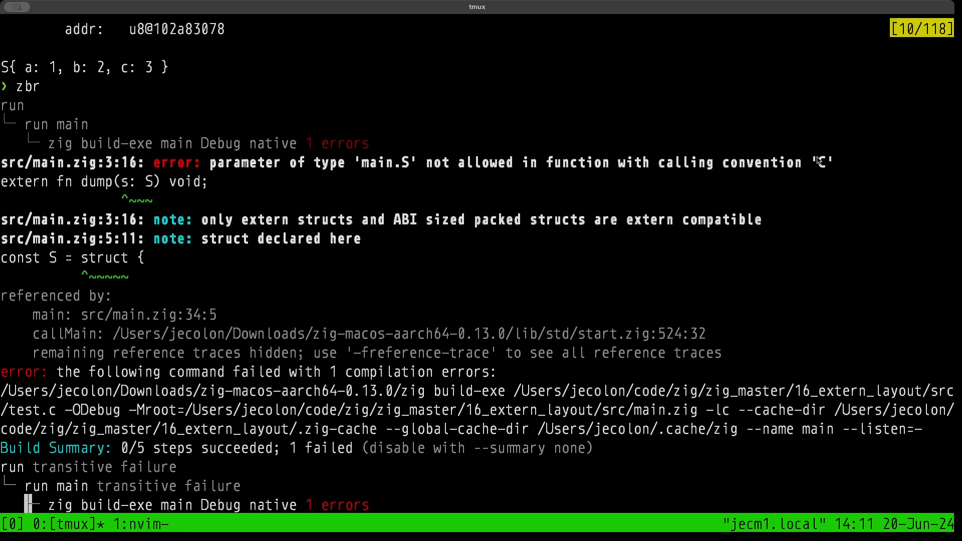
{"action": "mouse_move", "coordinate": [293, 172]}
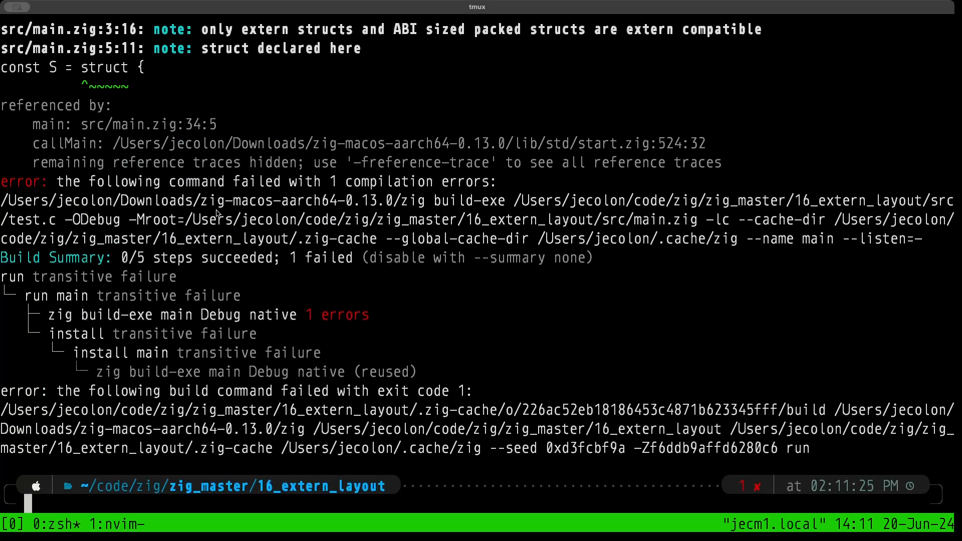
{"action": "mouse_move", "coordinate": [217, 212]}
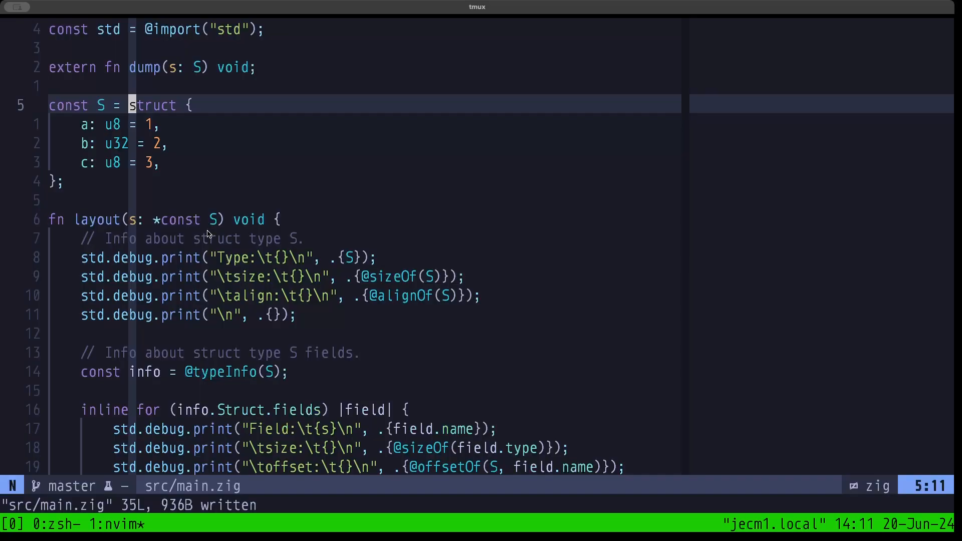
Insert 'extern' before 'struct' in main.zig's S declaration
{"action": "type", "text": "extern"}
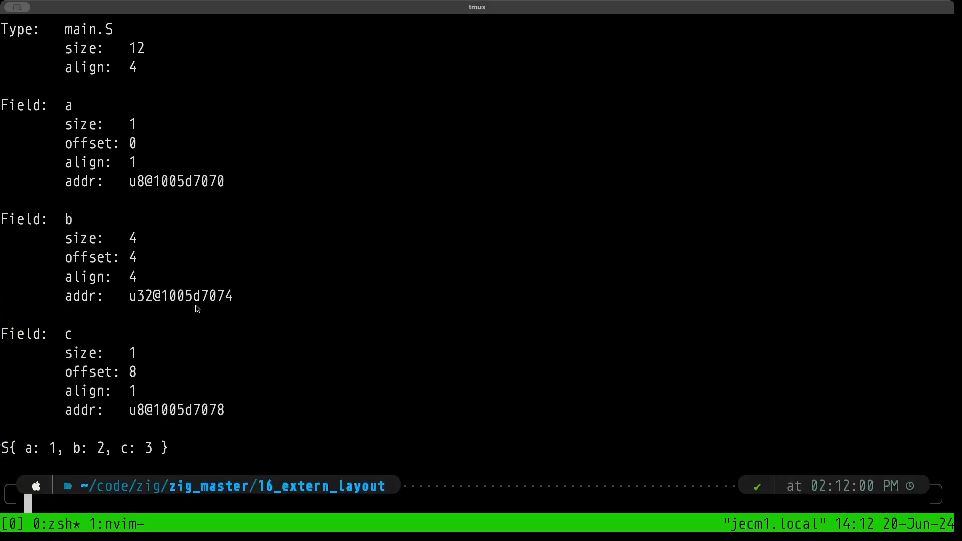
{"action": "mouse_move", "coordinate": [180, 300]}
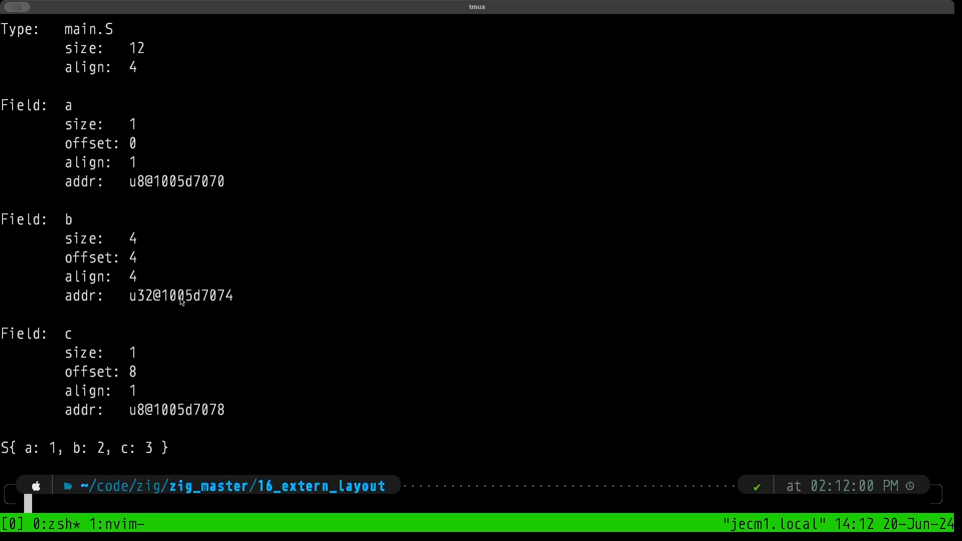
{"action": "mouse_move", "coordinate": [206, 222]}
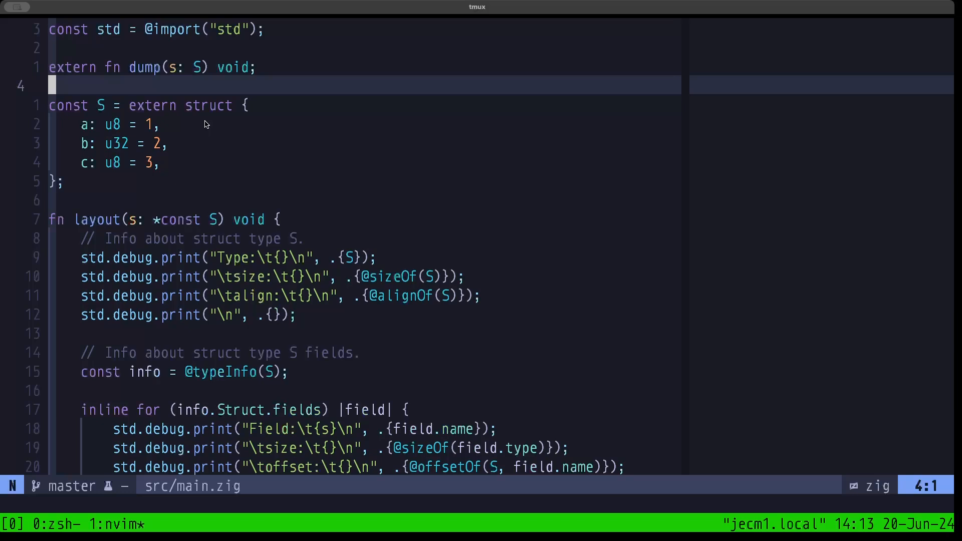
{"action": "key", "text": "j"}
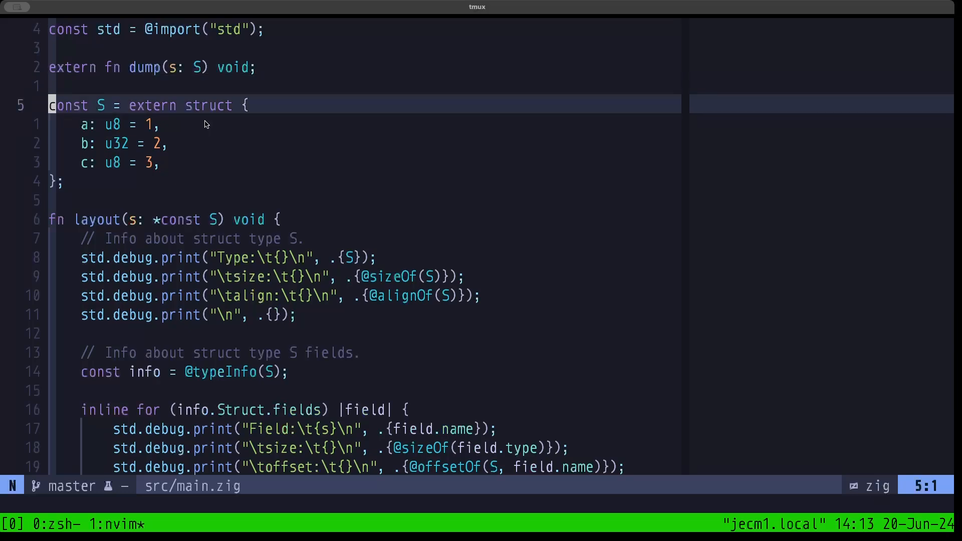
{"action": "key", "text": "j"}
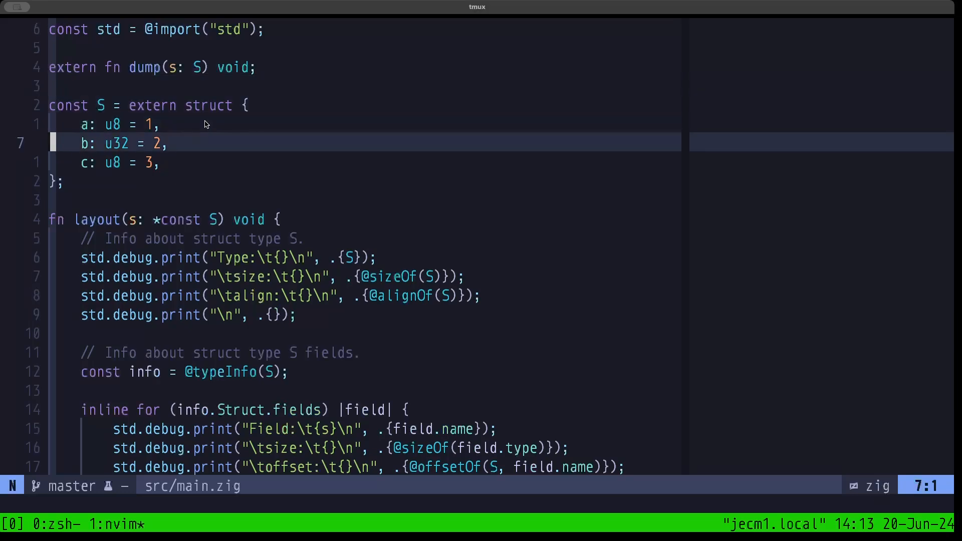
{"action": "key", "text": "j"}
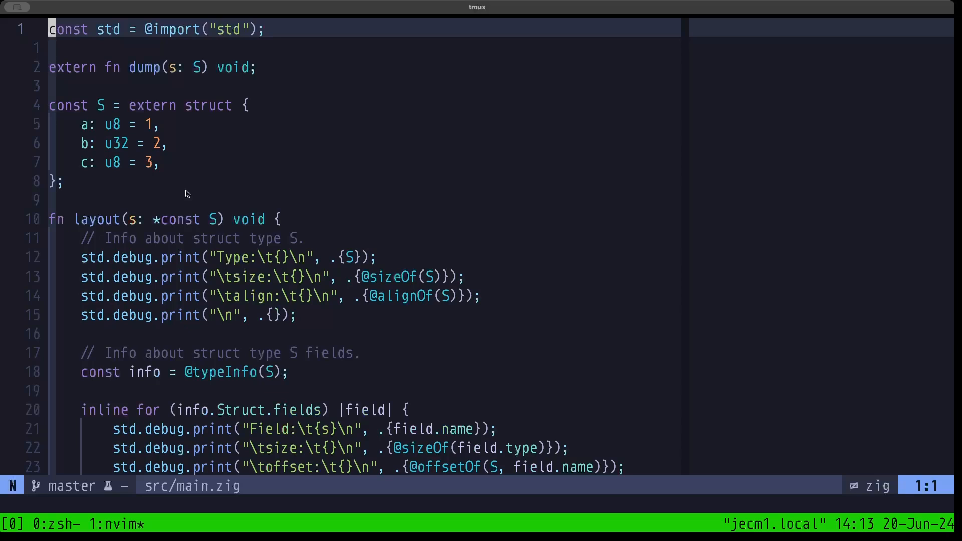
{"action": "mouse_move", "coordinate": [142, 186]}
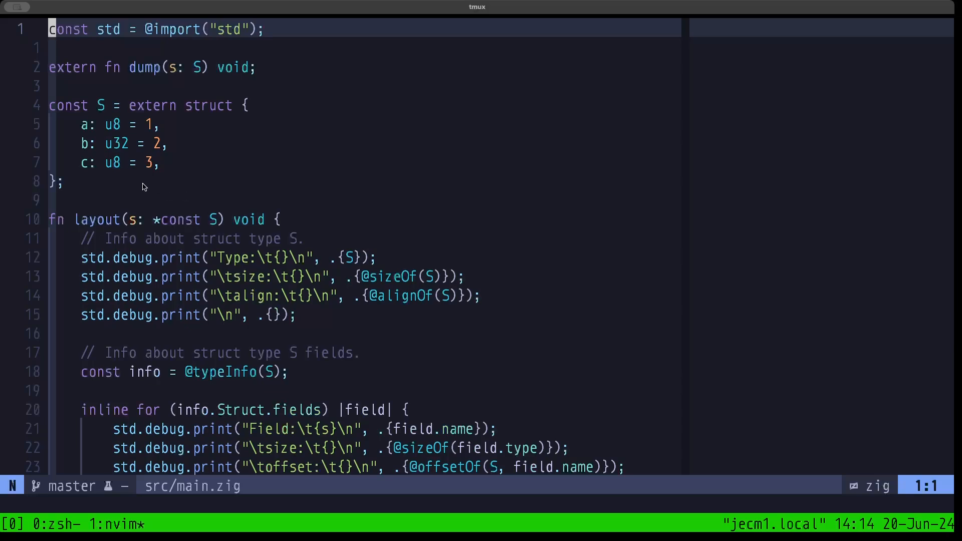
{"action": "mouse_move", "coordinate": [192, 87]}
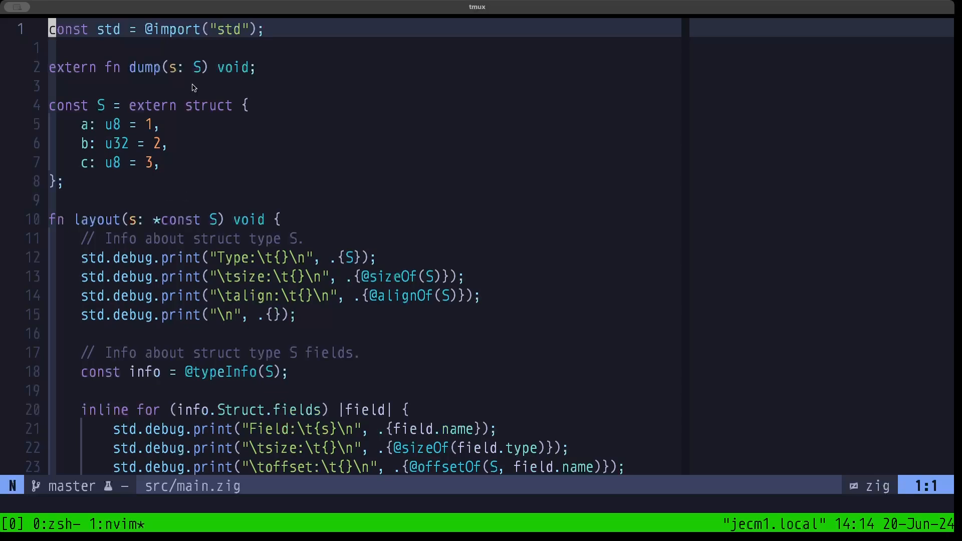